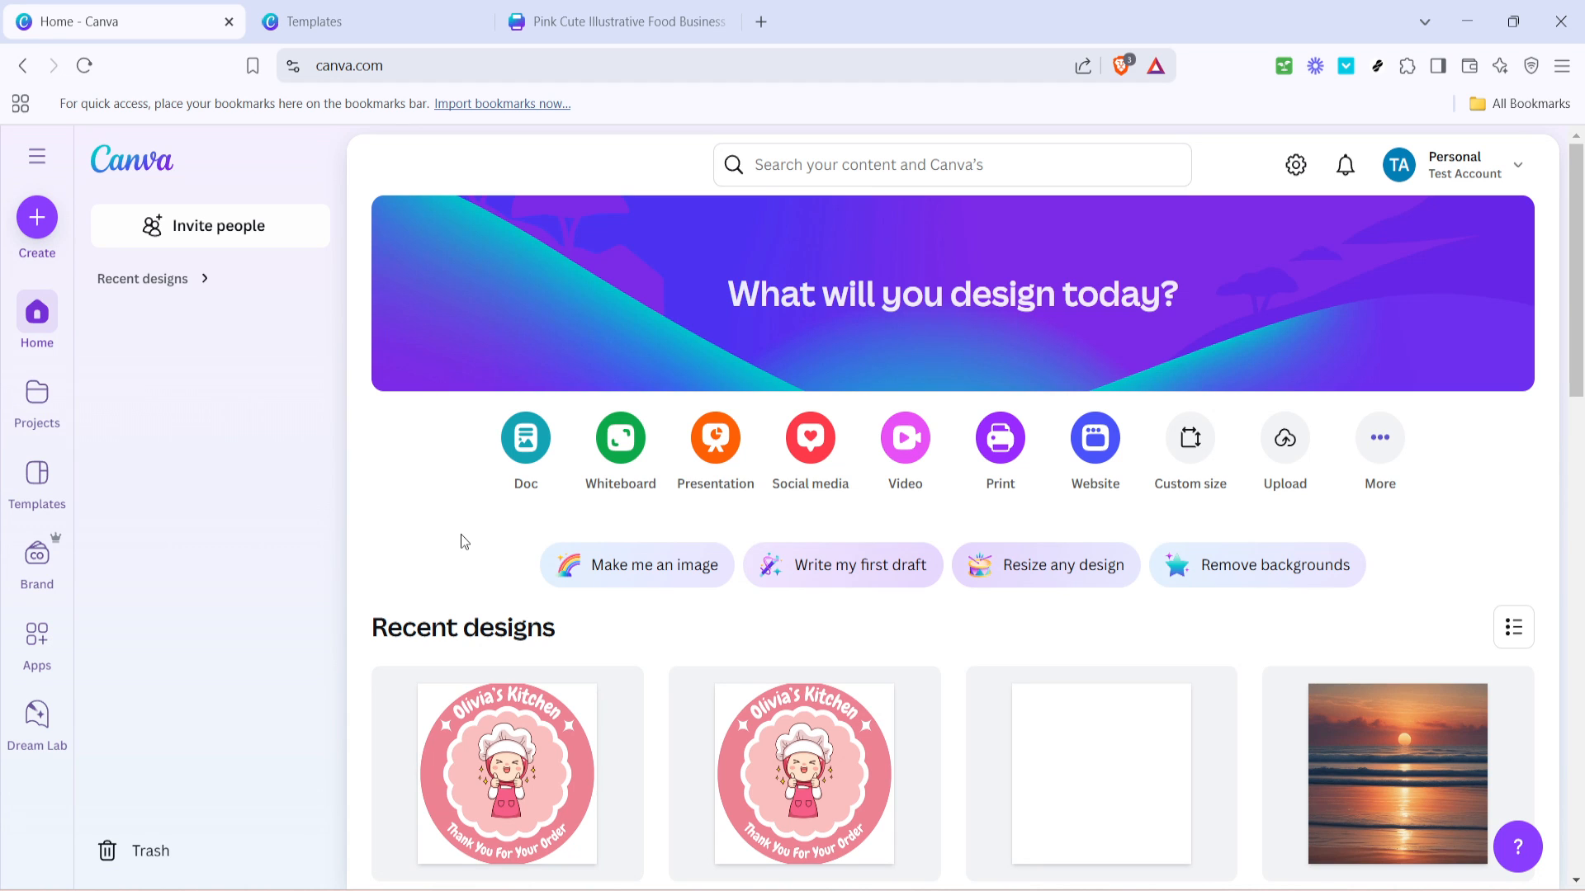
pyautogui.moveTo(457, 522)
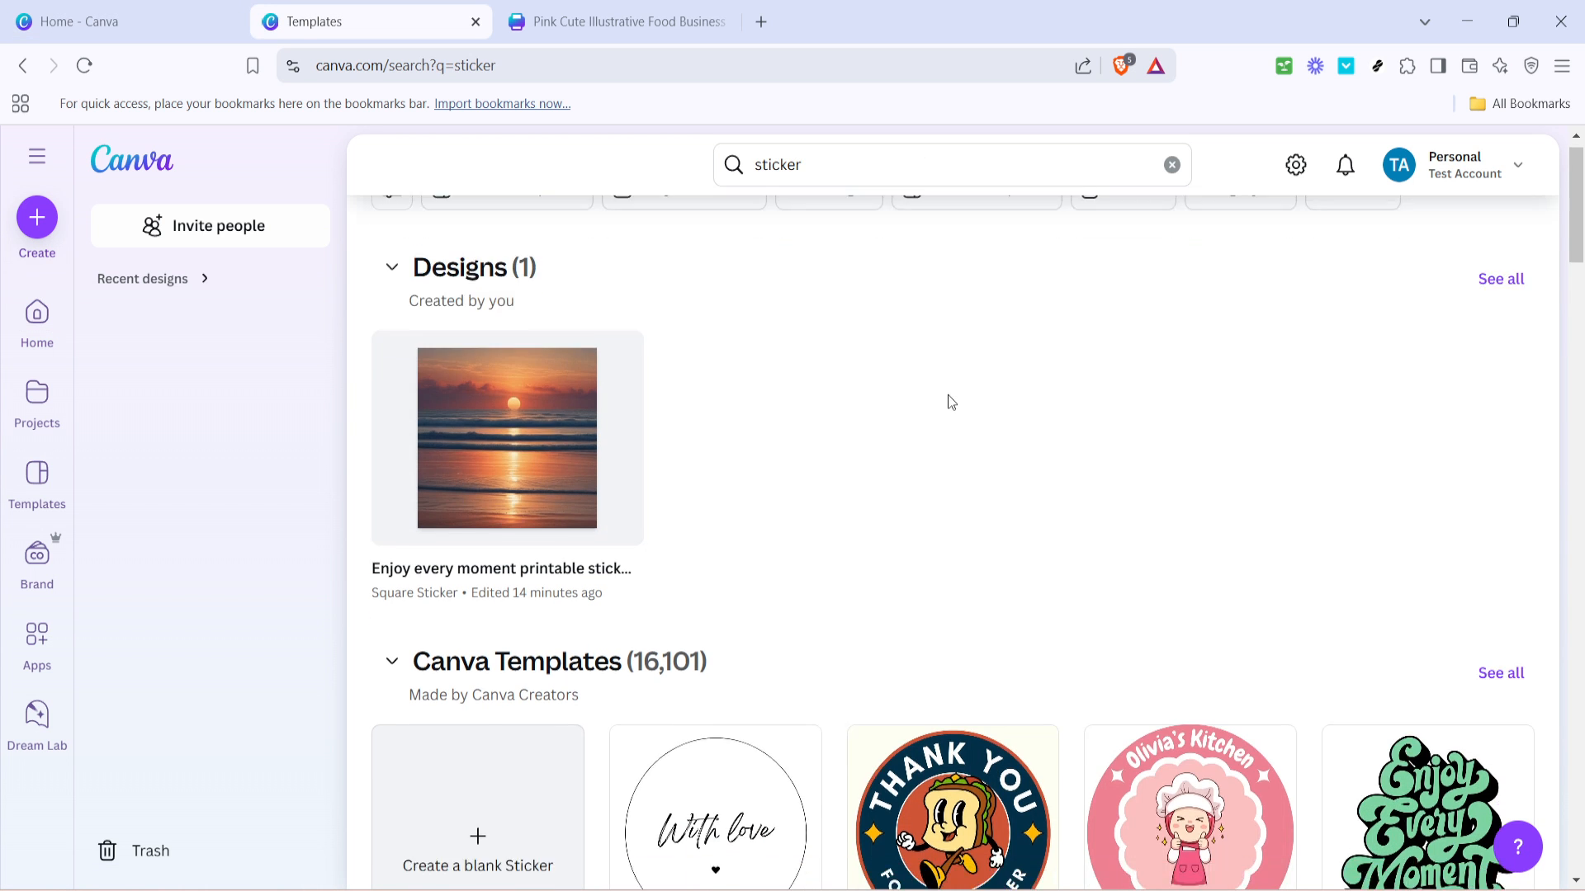
pyautogui.scroll(-3)
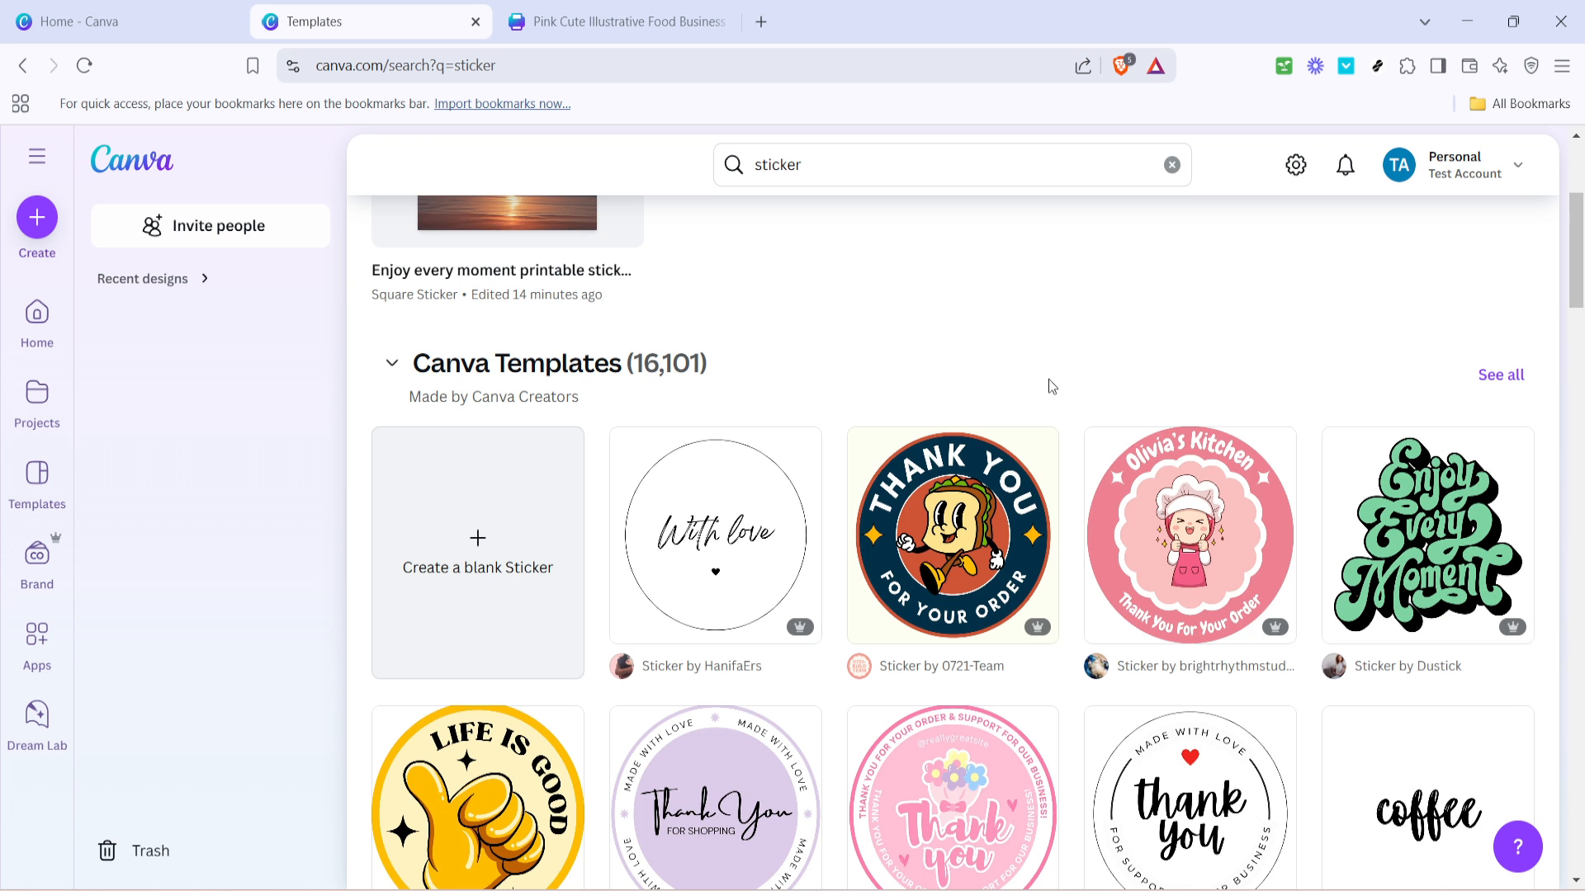
pyautogui.scroll(-3)
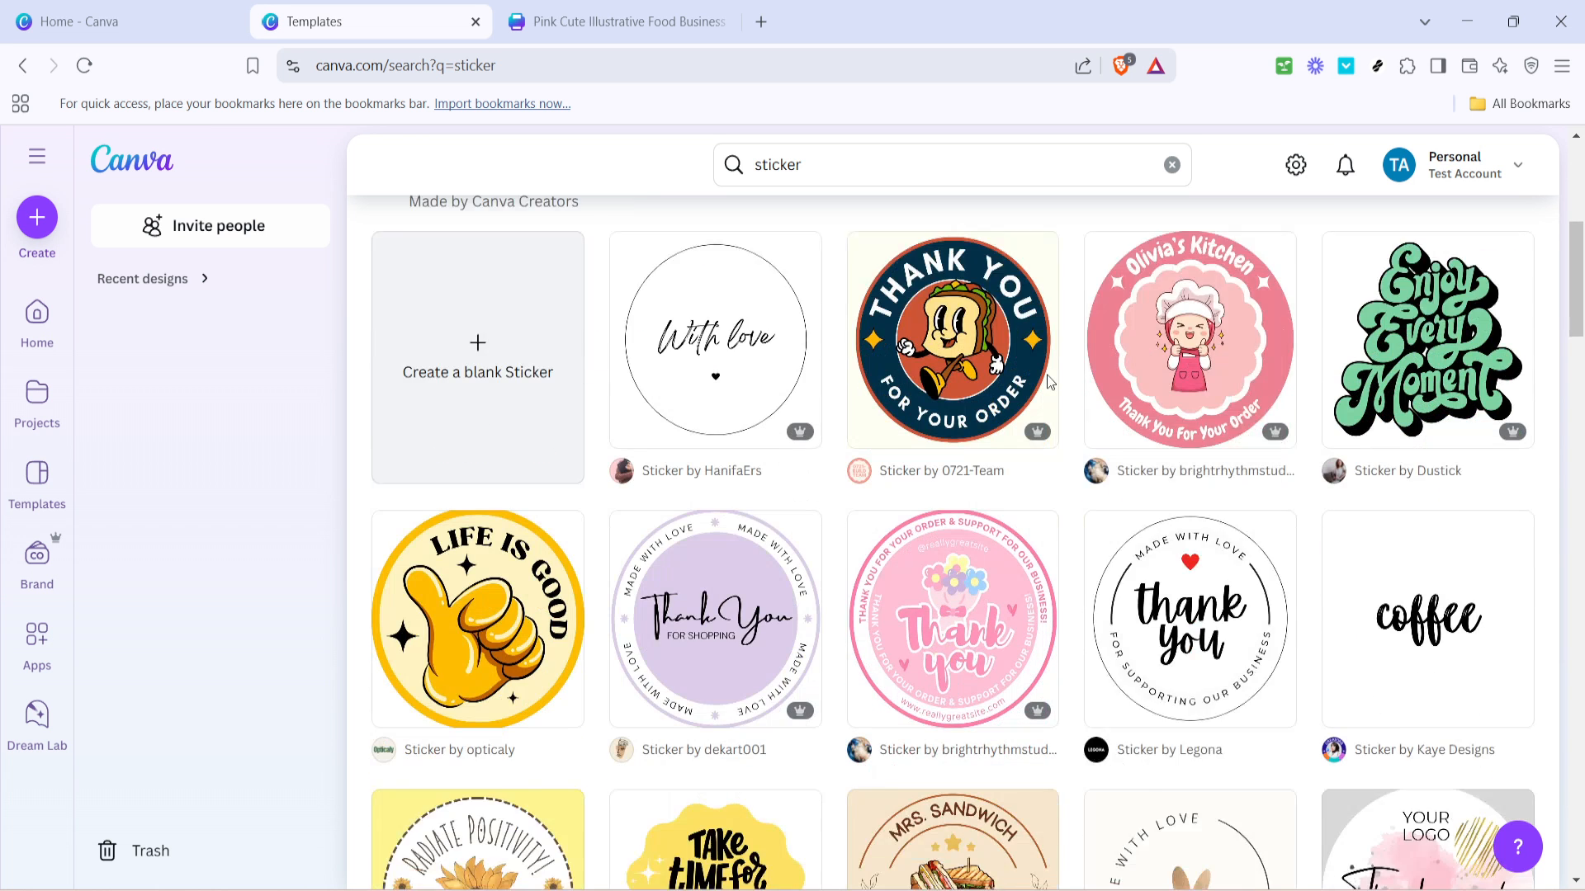
pyautogui.scroll(-3)
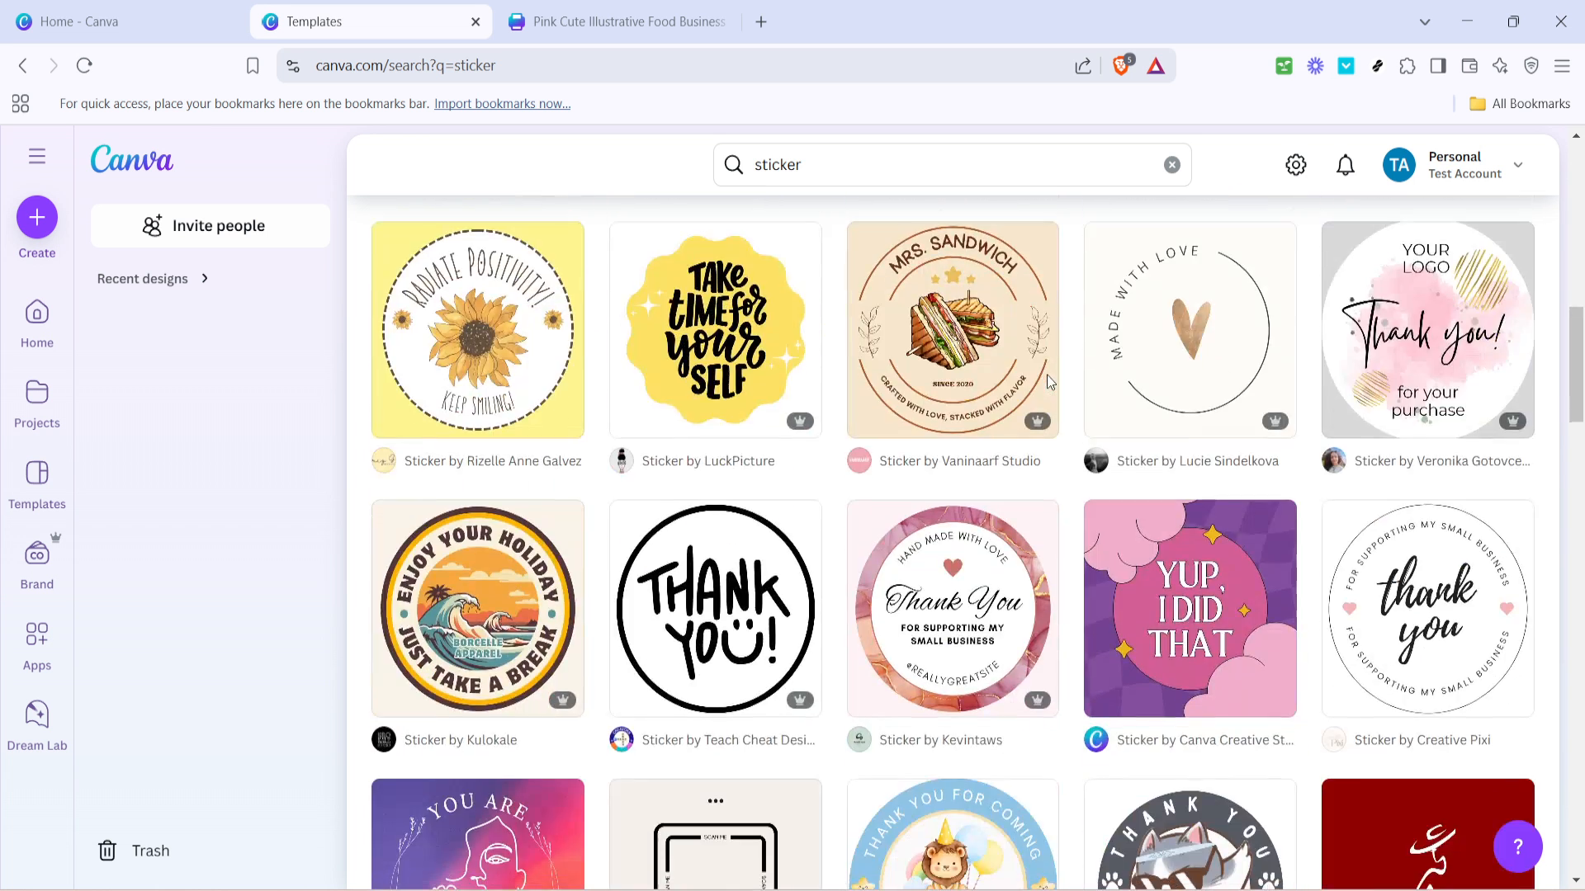
pyautogui.scroll(-3)
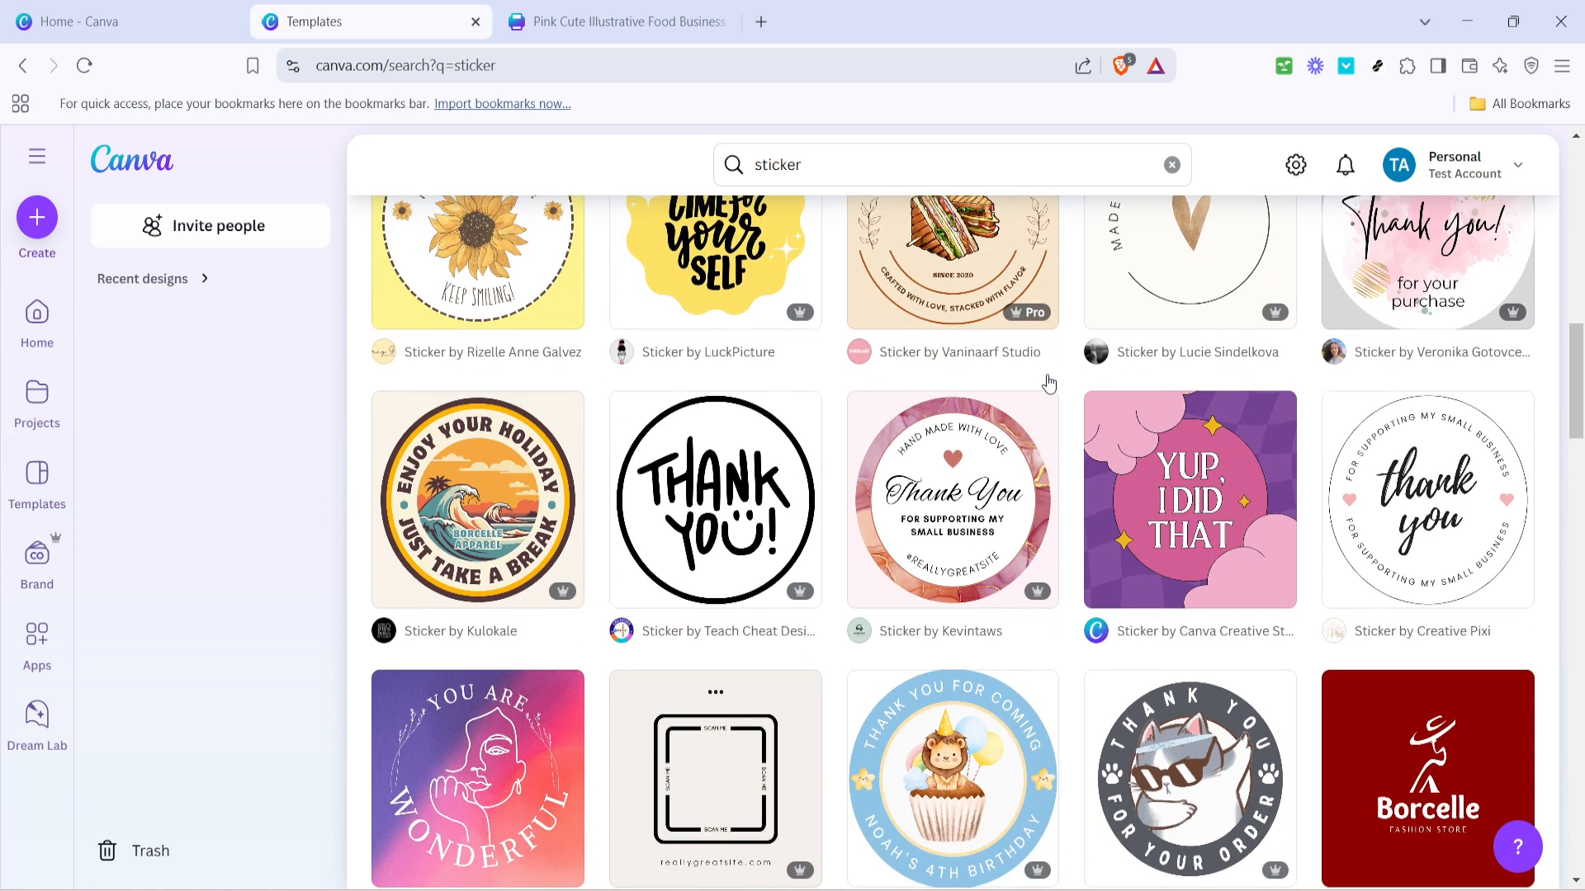
pyautogui.scroll(-3)
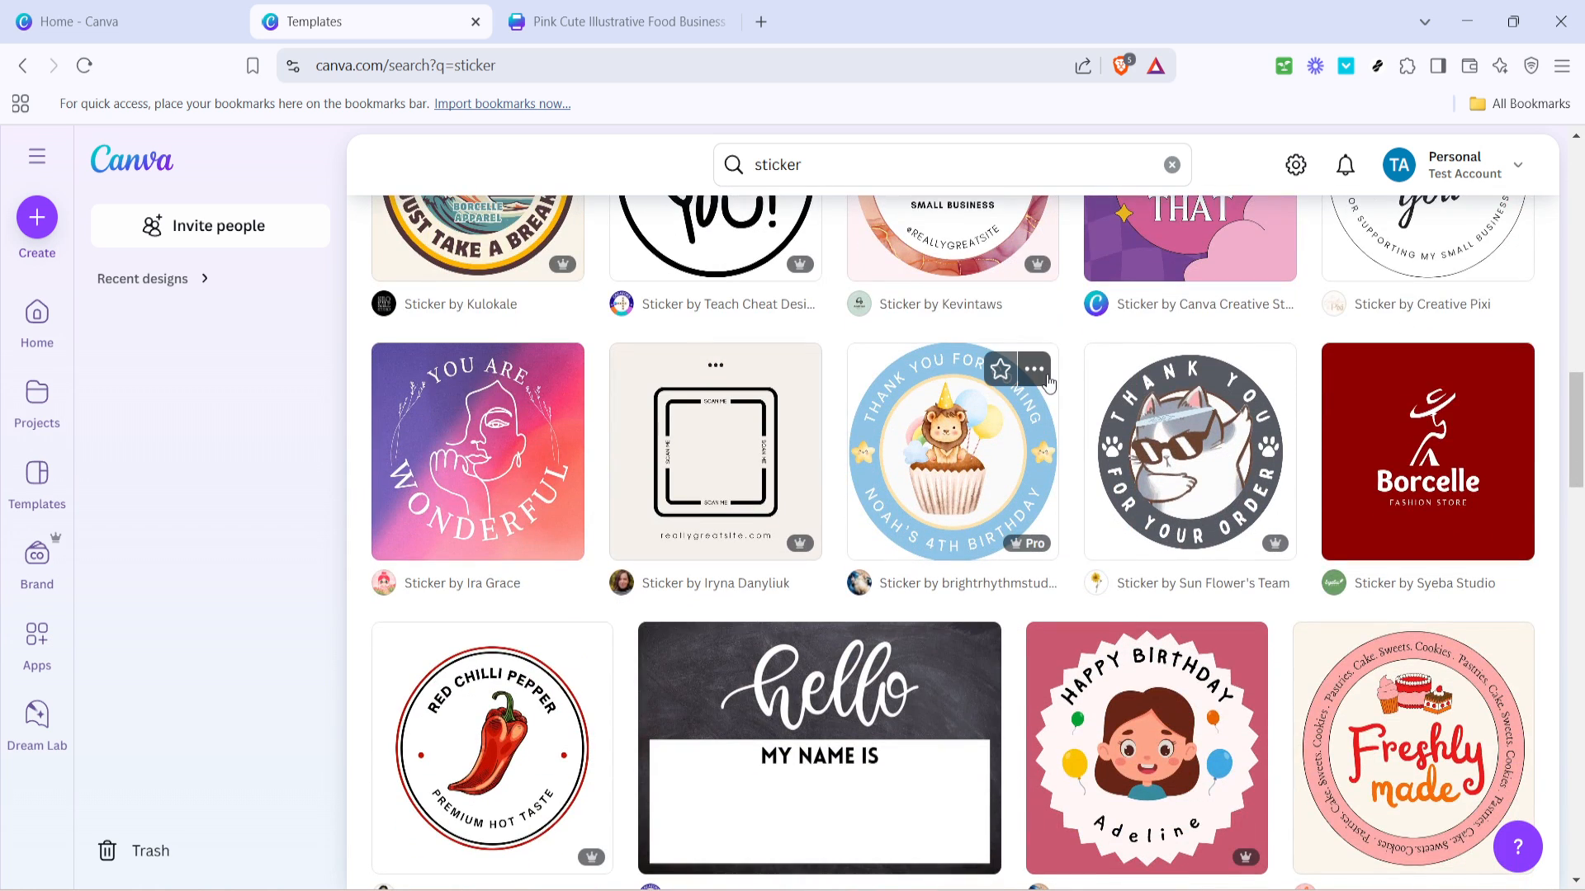
pyautogui.scroll(-3)
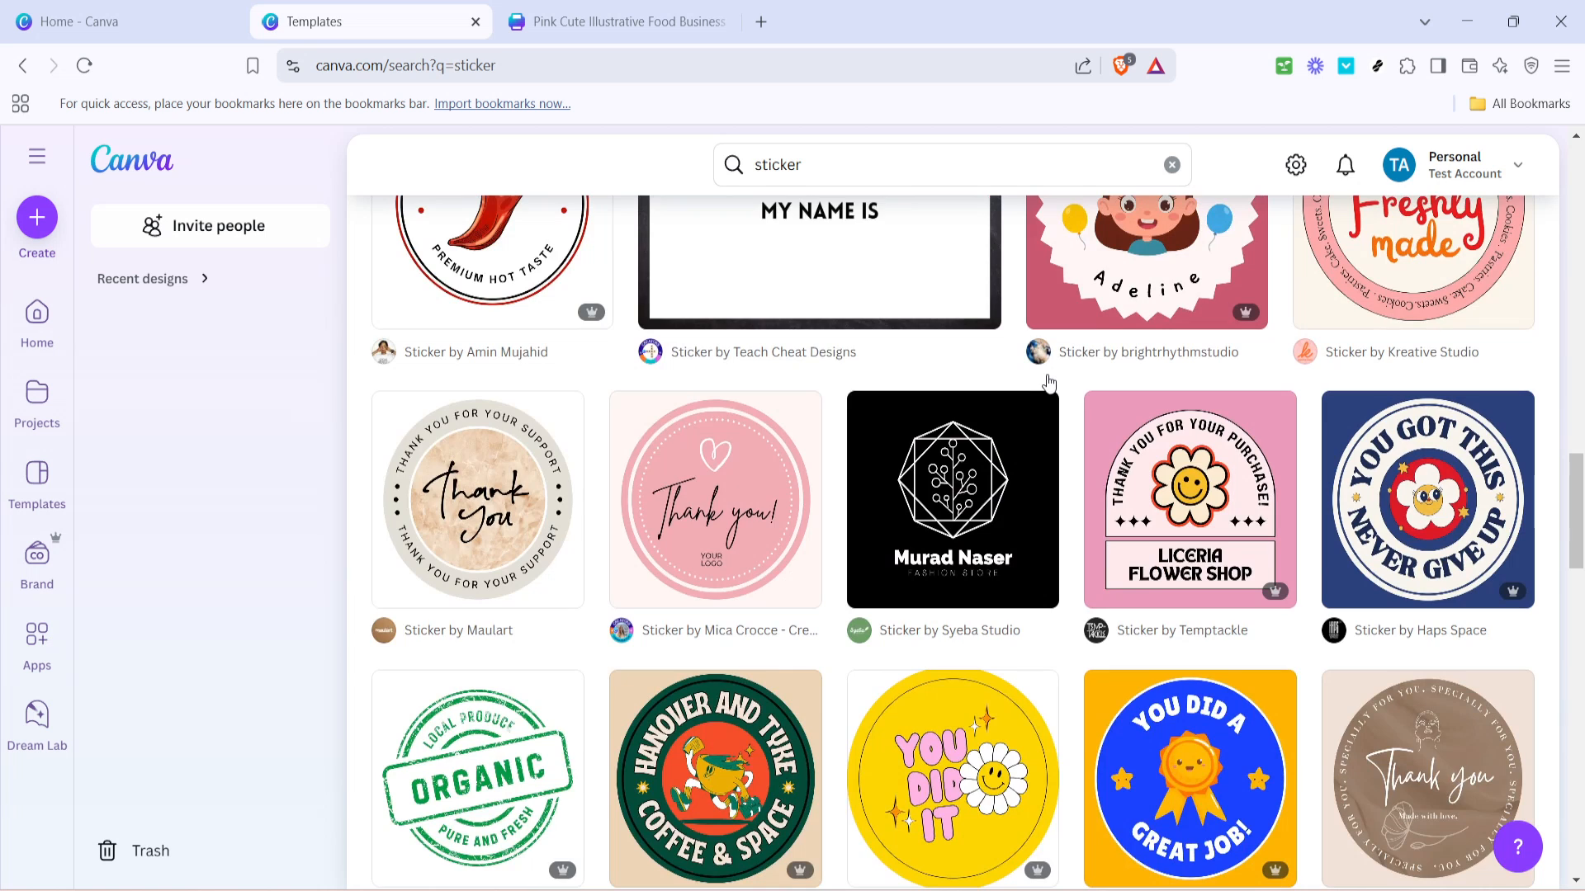
pyautogui.scroll(-3)
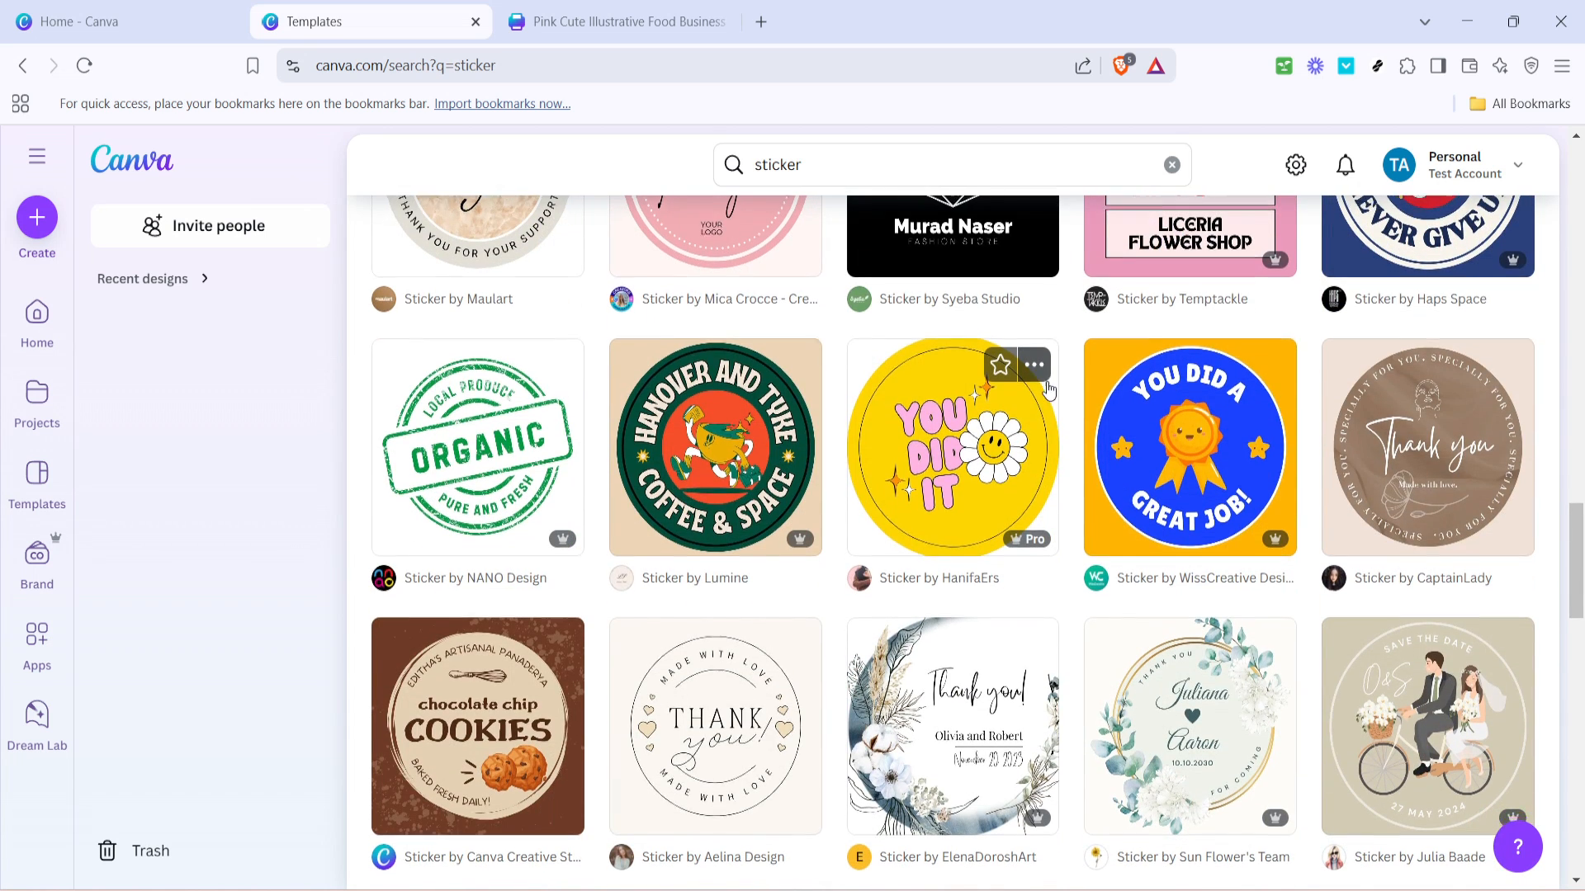
pyautogui.scroll(3)
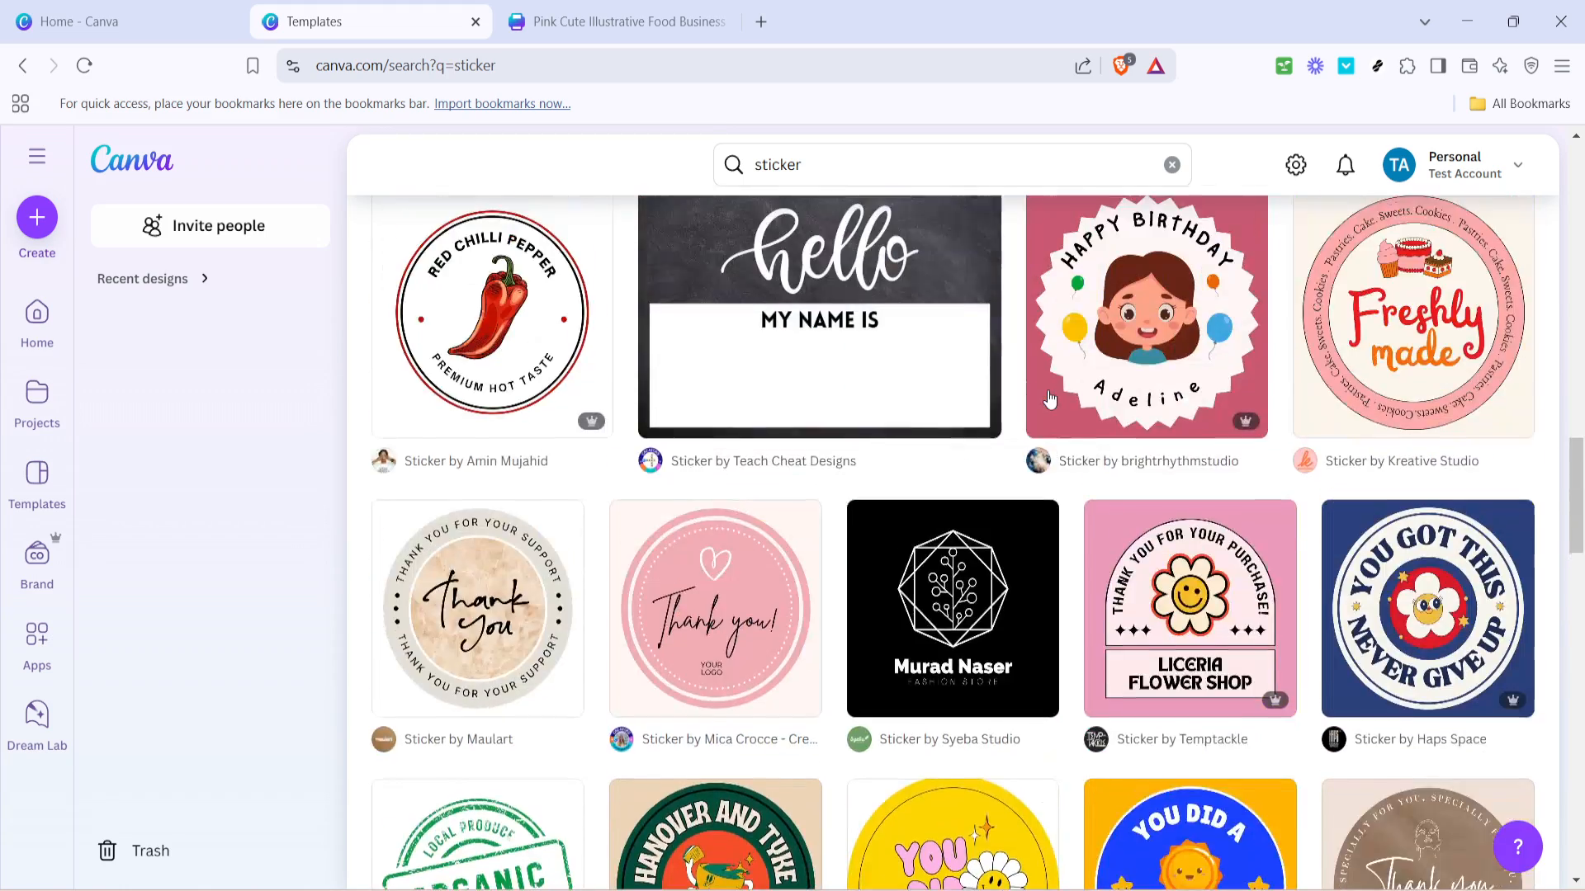
pyautogui.scroll(3)
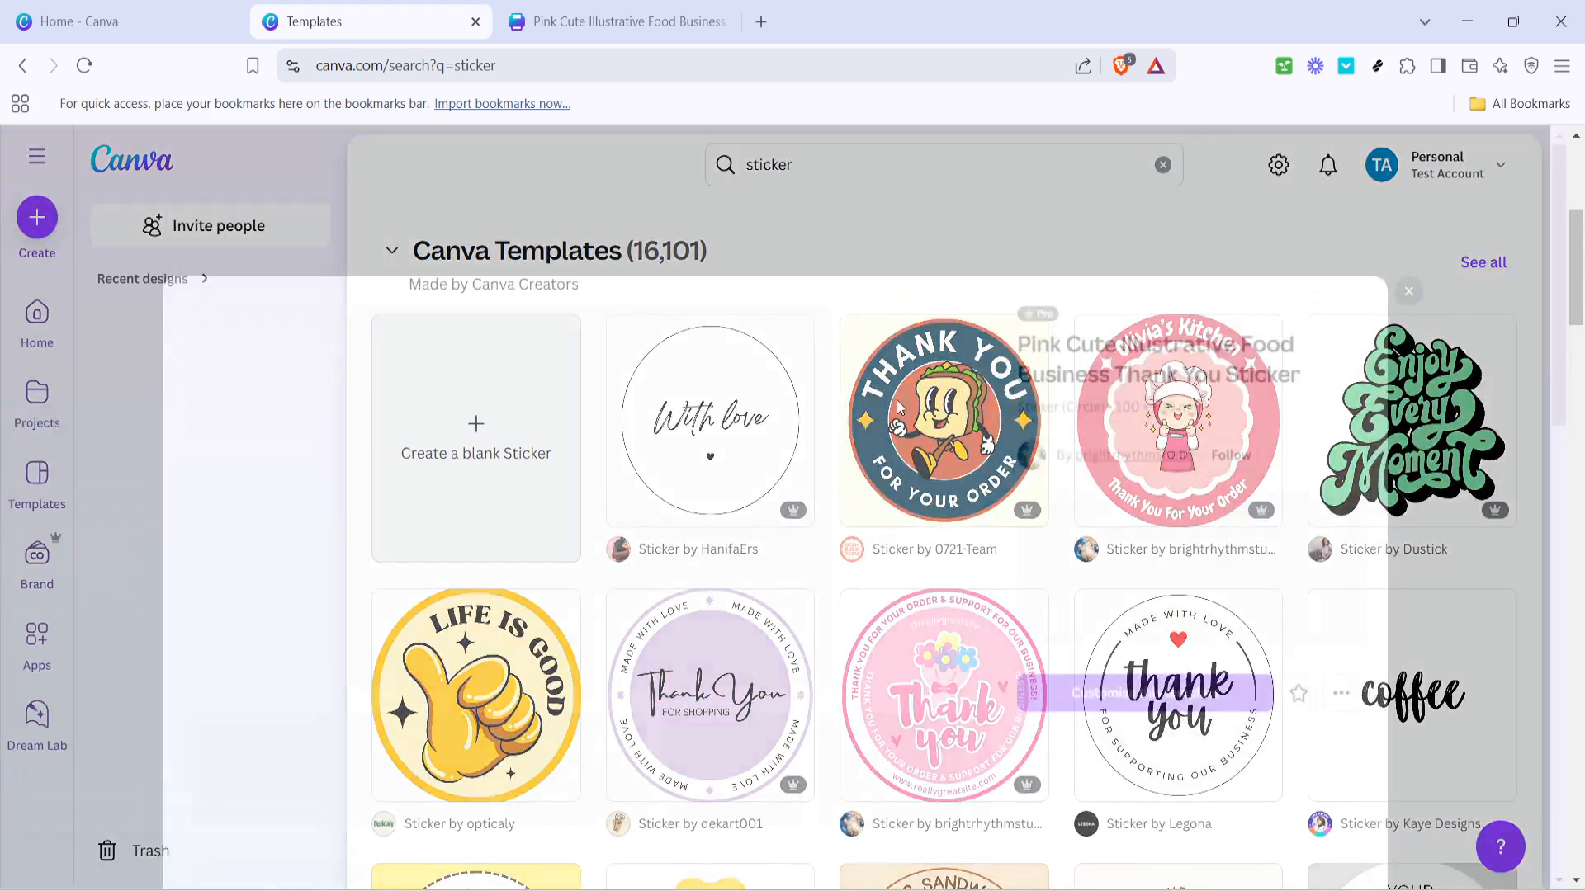
# Preview the pink chef thank-you sticker template and customise a copy of it
pyautogui.click(1175, 419)
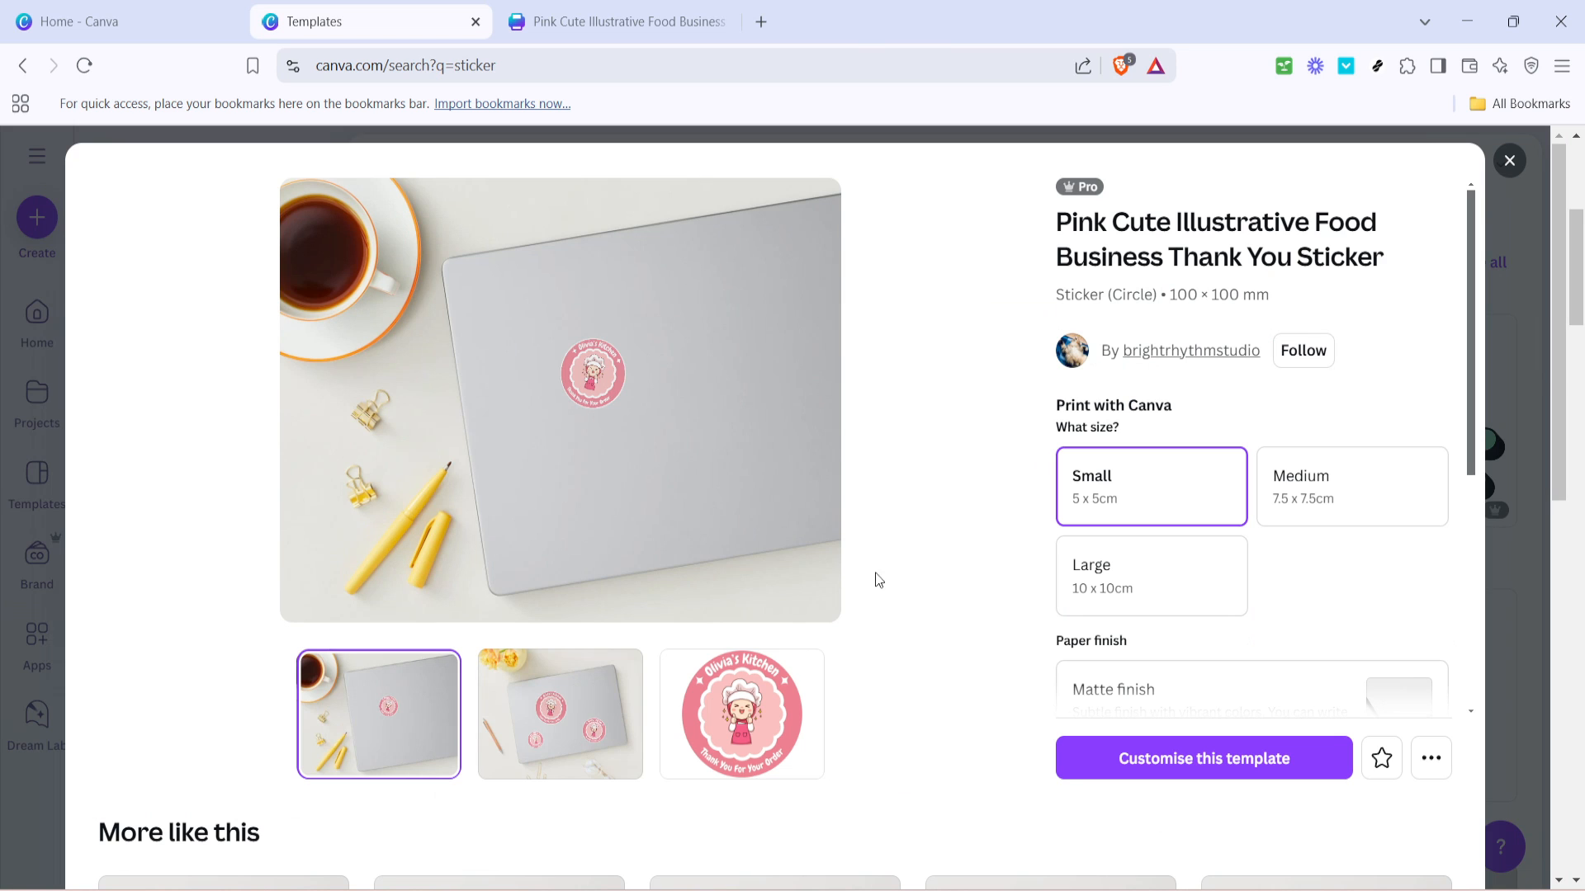
pyautogui.moveTo(921, 715)
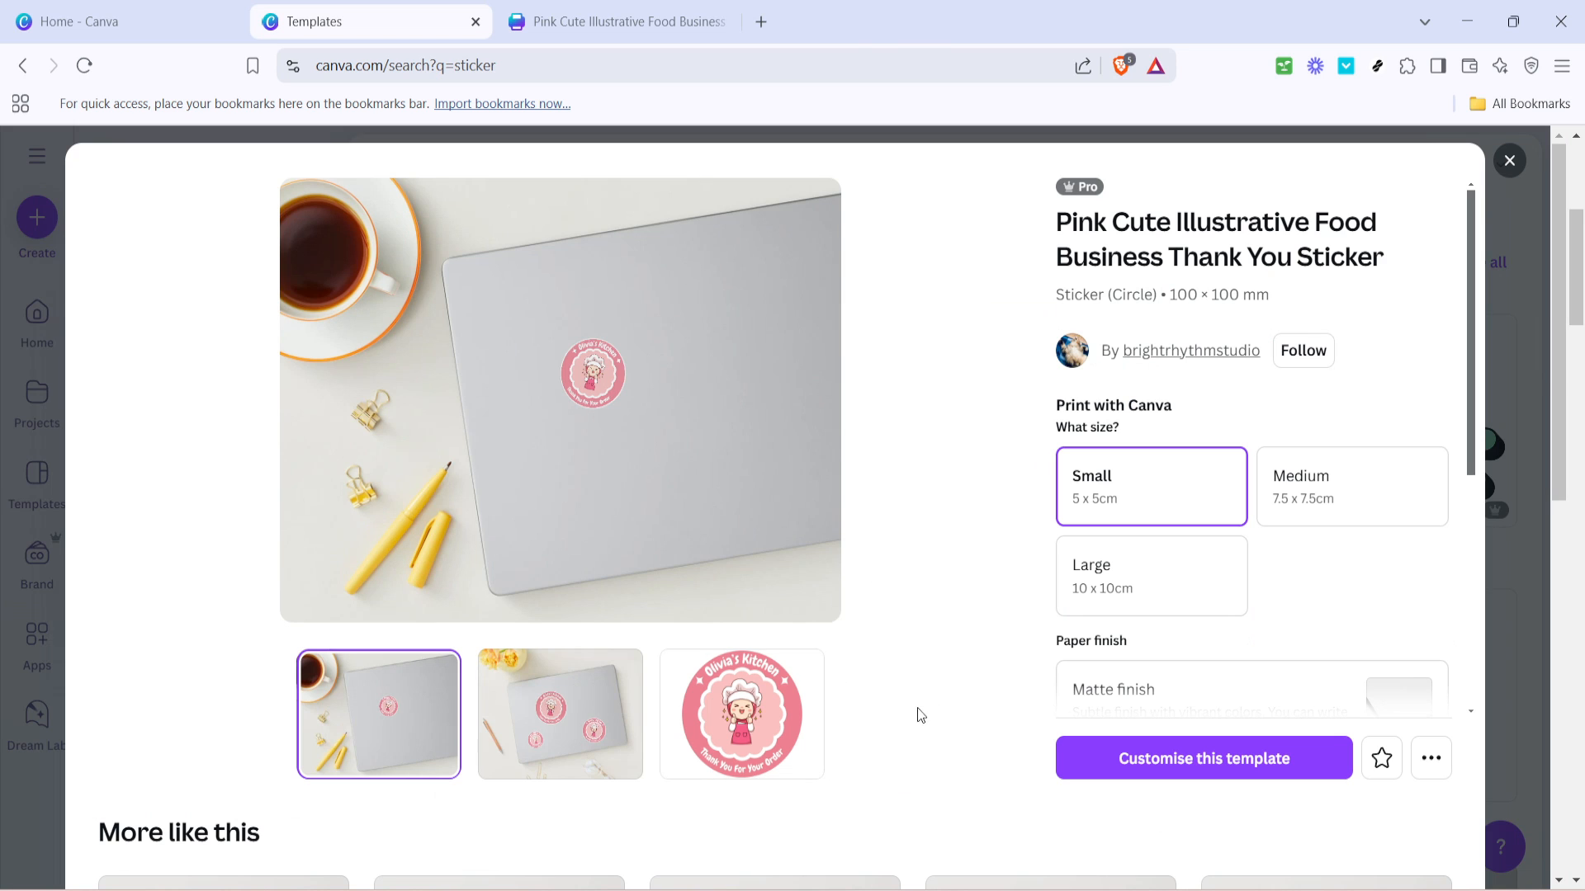
pyautogui.moveTo(1160, 776)
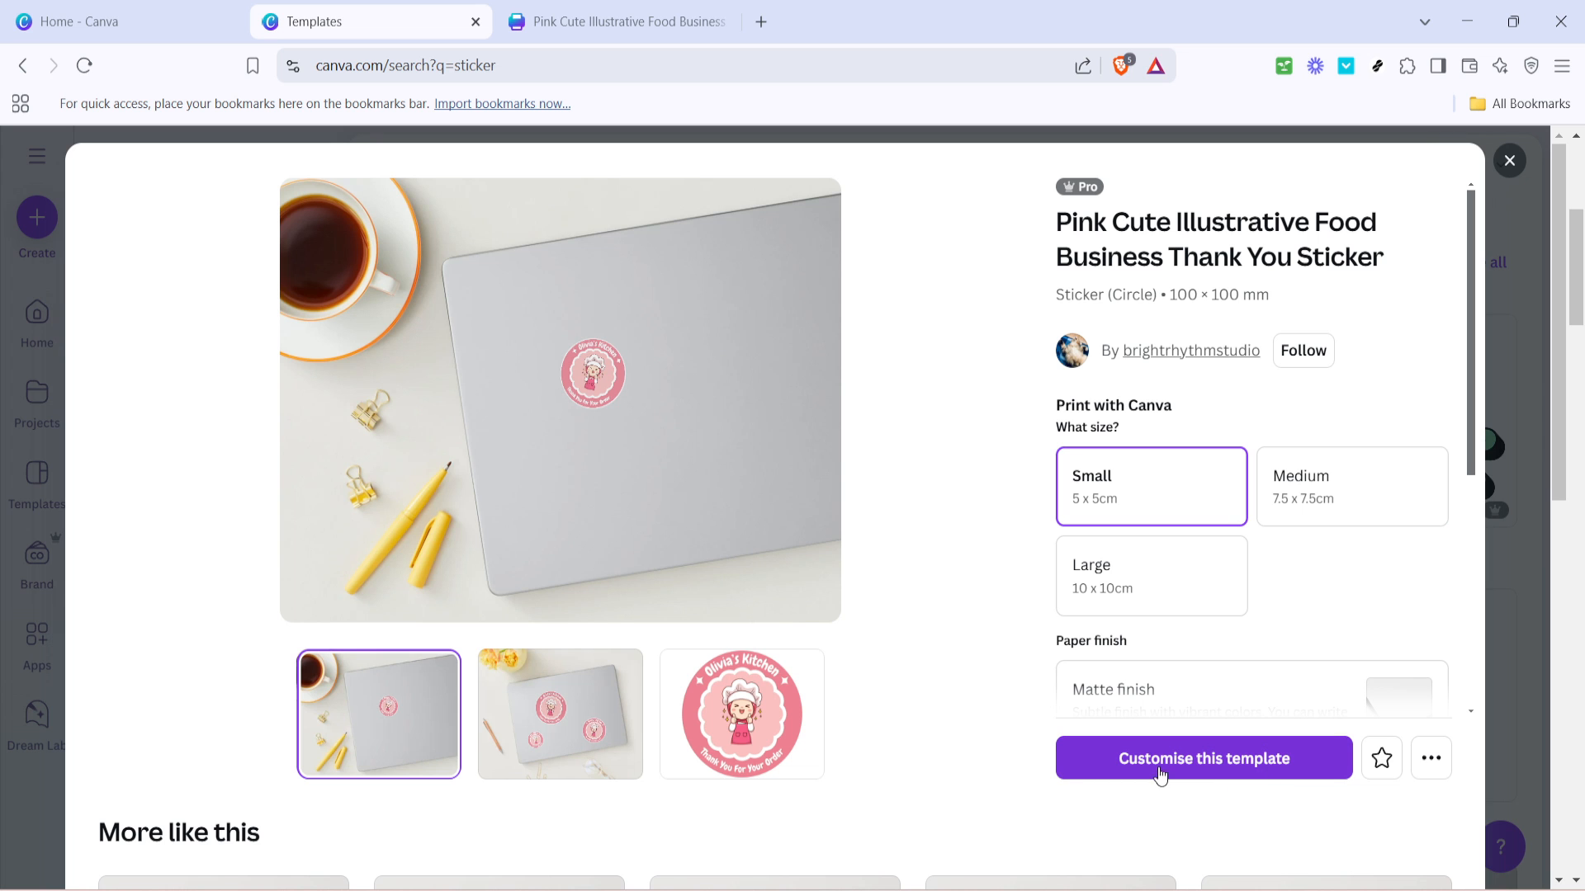
pyautogui.click(1202, 757)
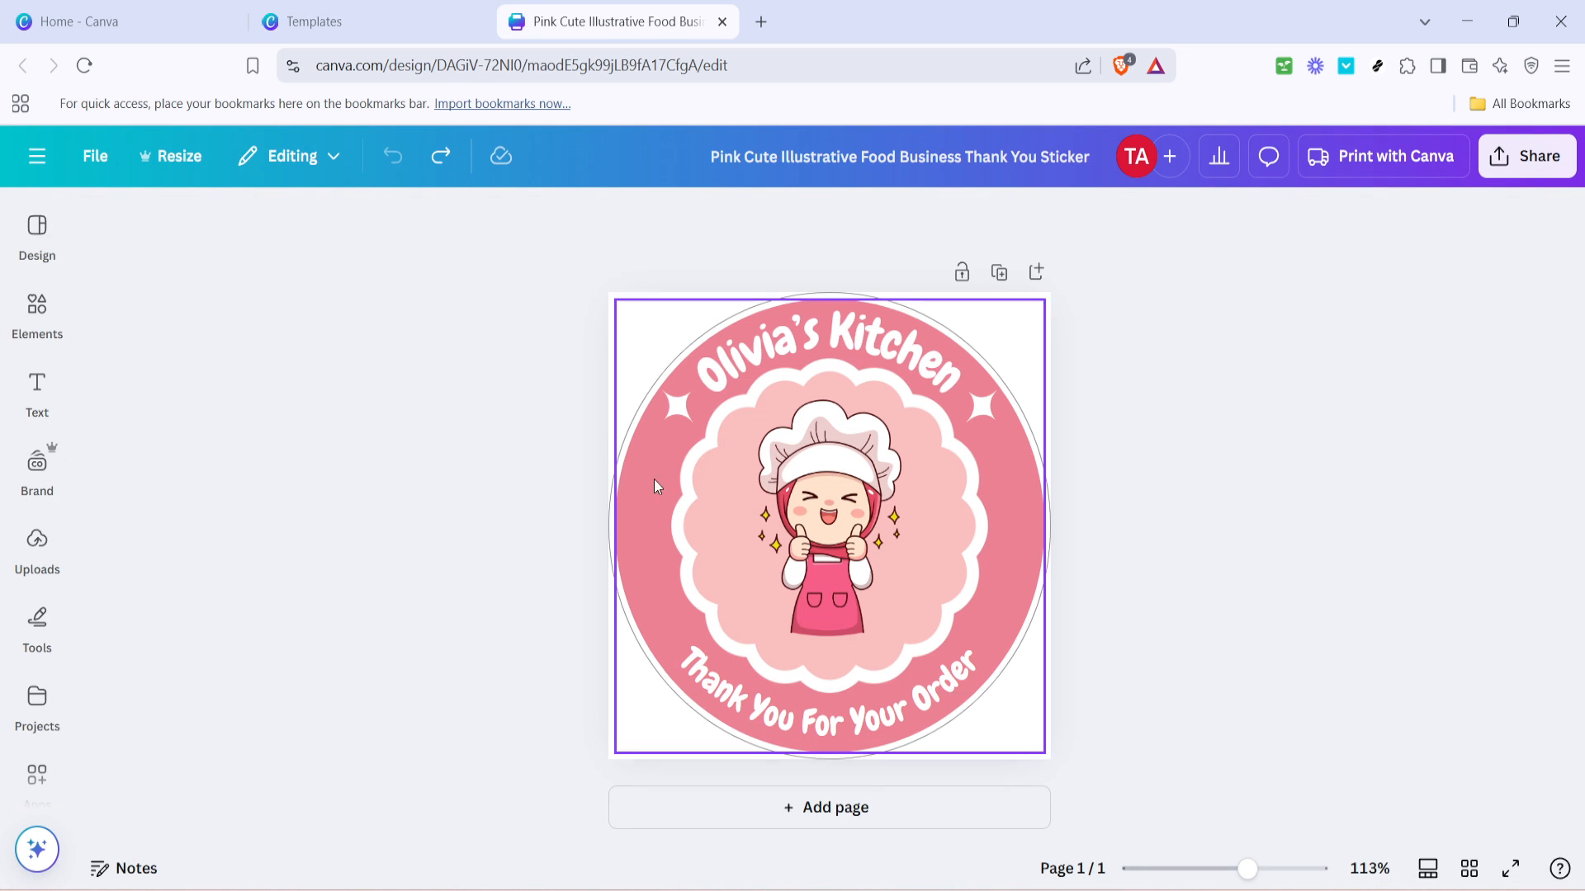
# Deselect the page and enter text editing on the curved 'Olivia's Kitchen' heading
pyautogui.click(1271, 399)
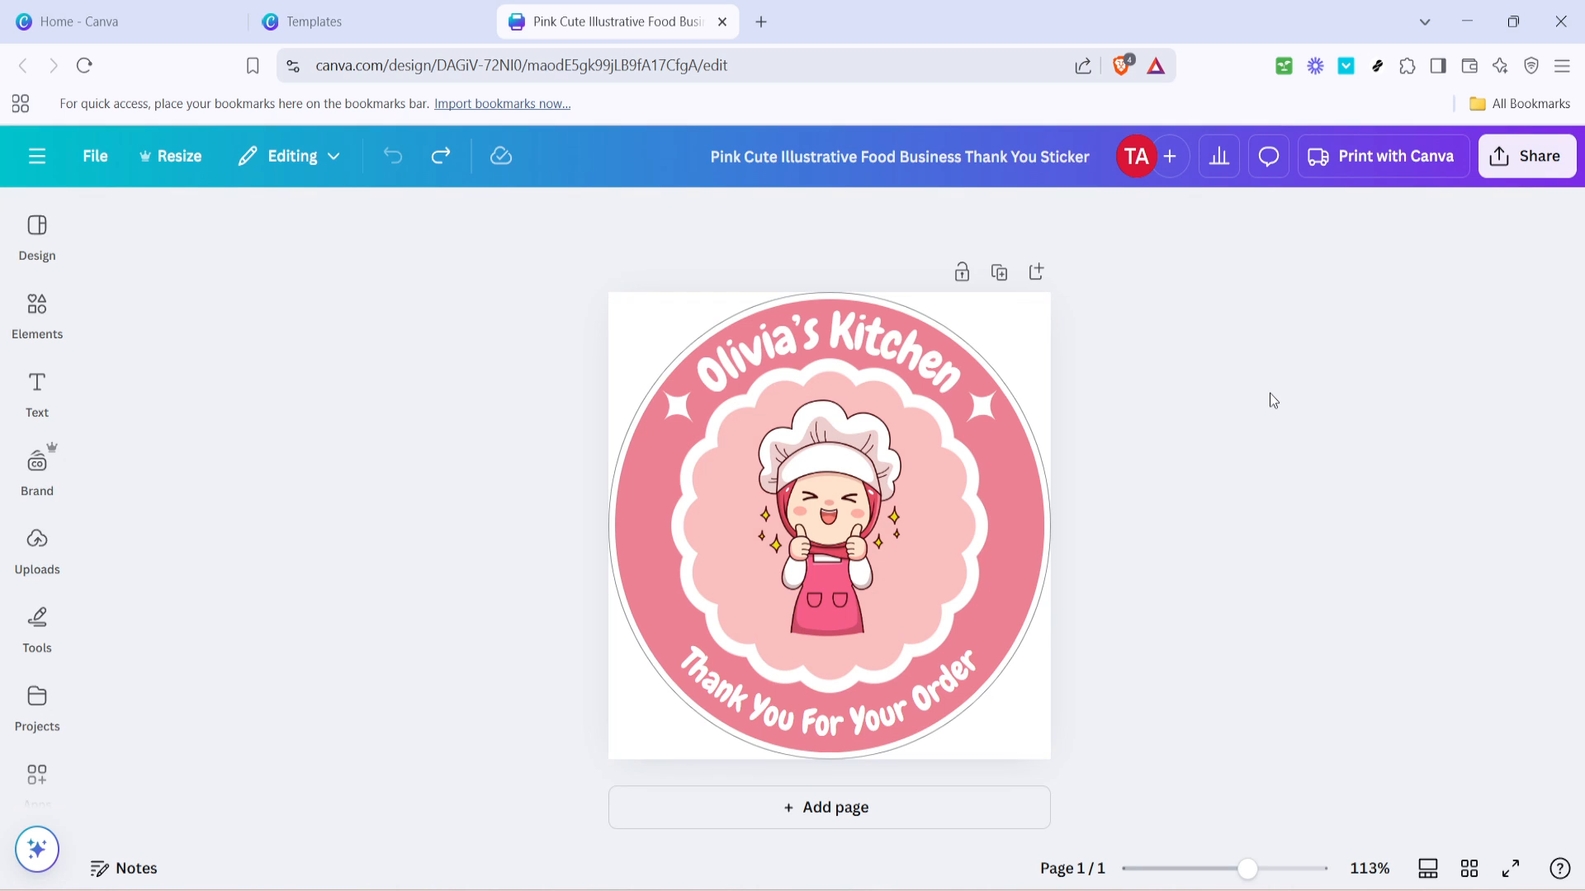
pyautogui.moveTo(1266, 416)
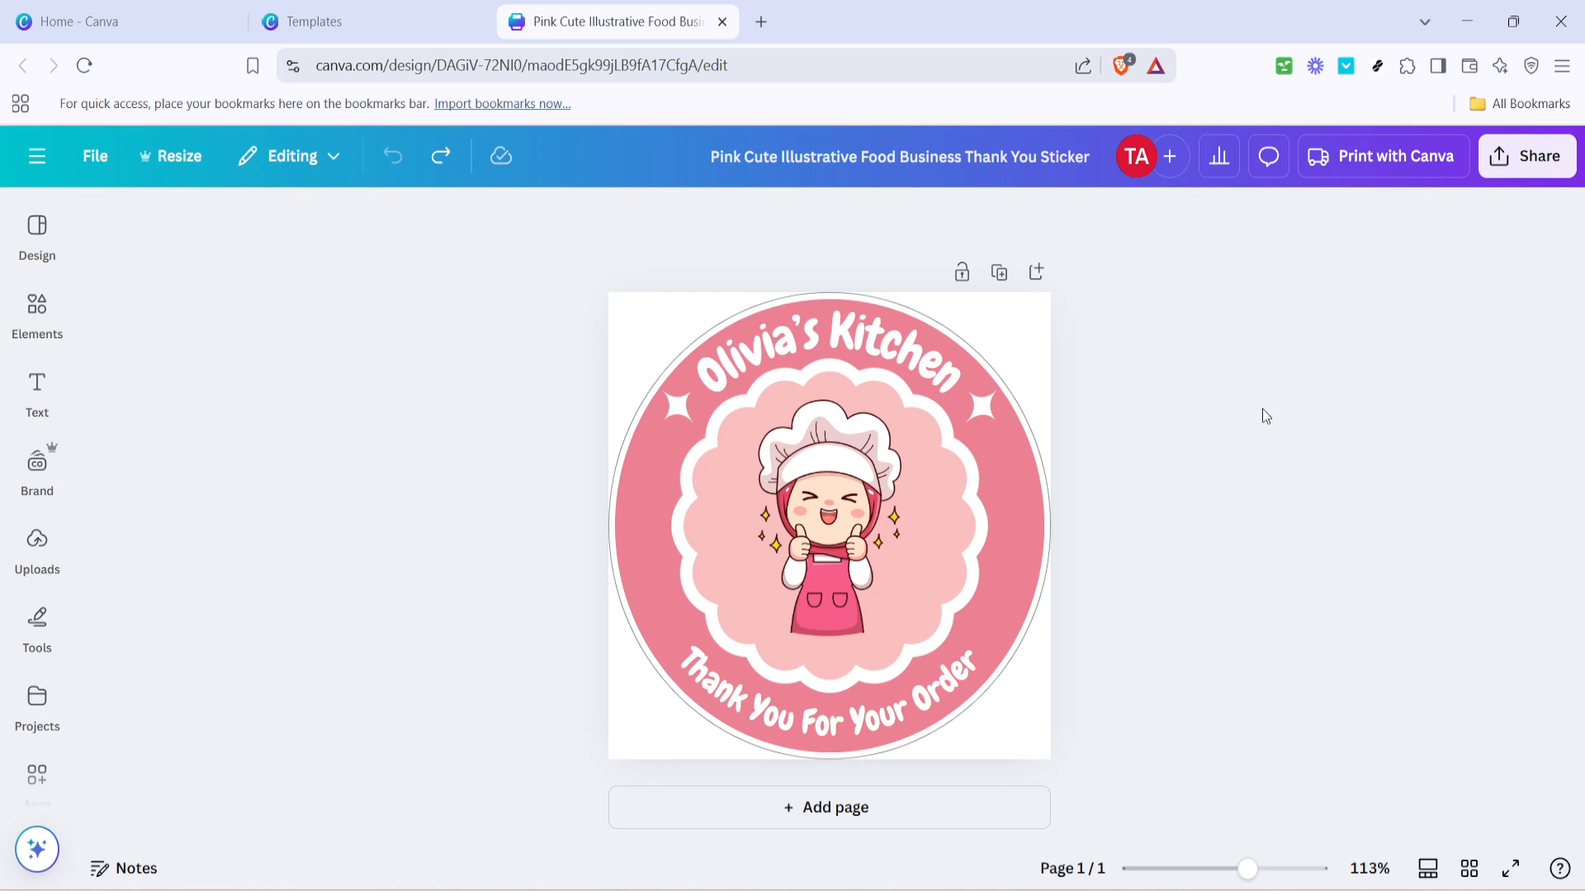
pyautogui.click(875, 363)
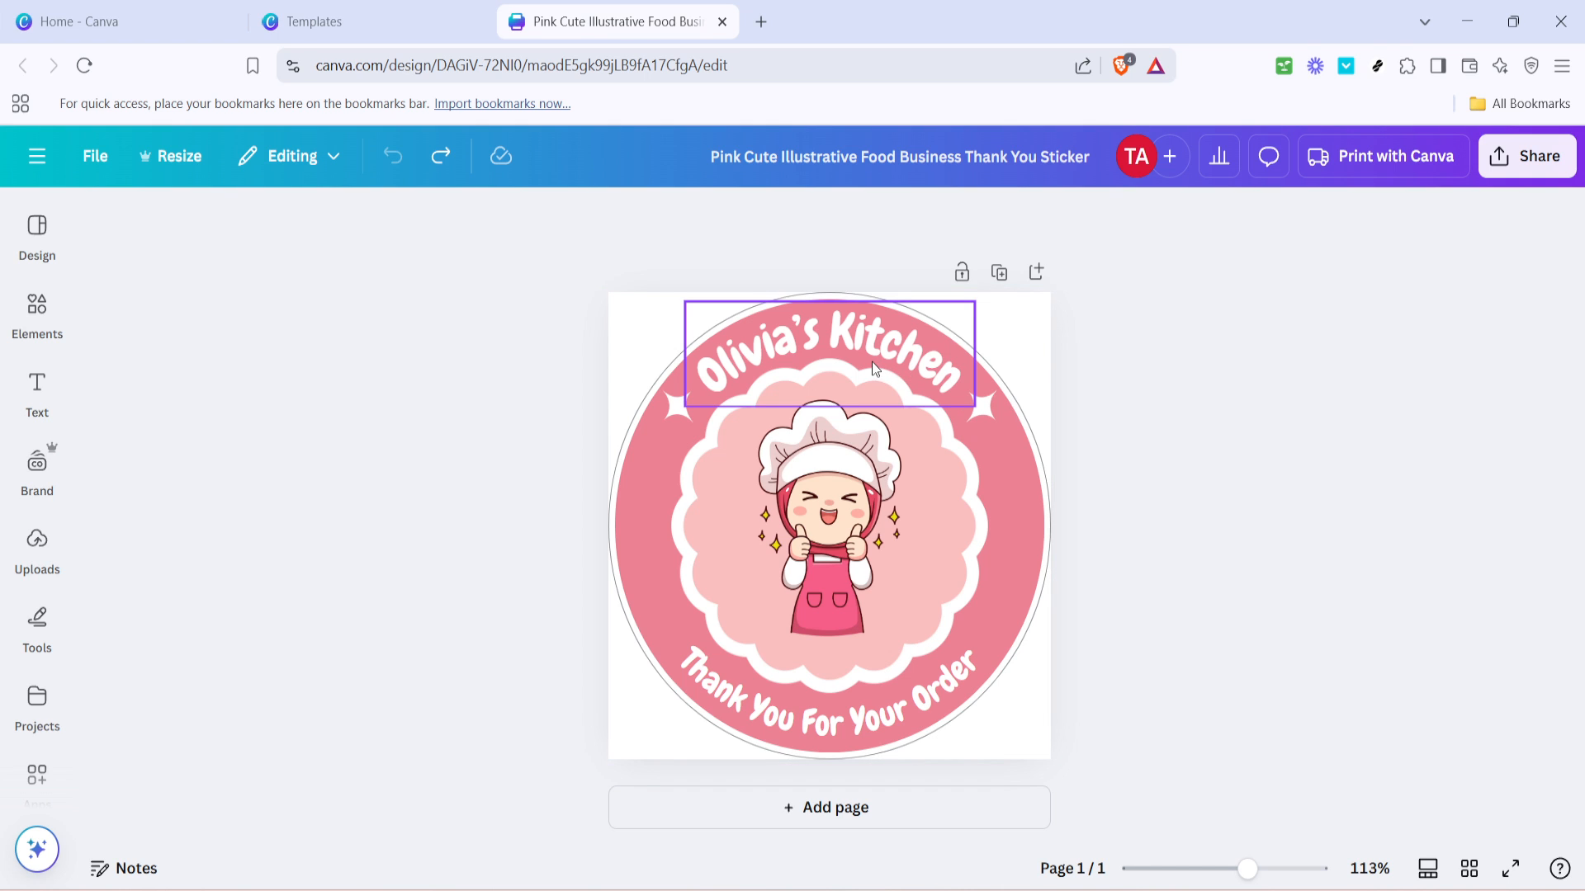
pyautogui.moveTo(852, 361)
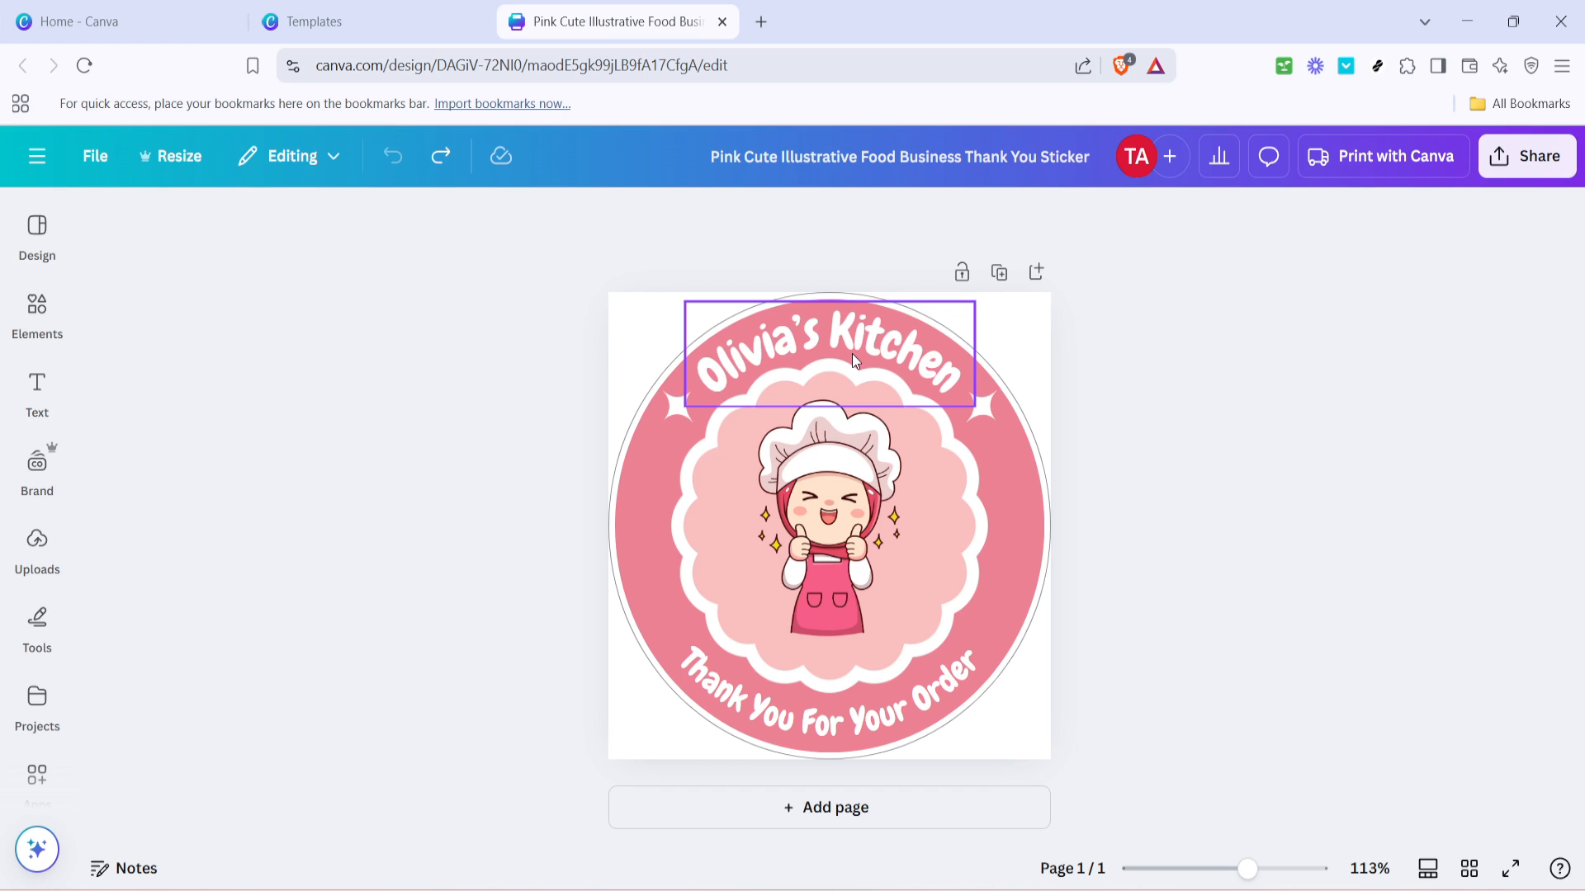
pyautogui.doubleClick(825, 353)
pyautogui.write('M')
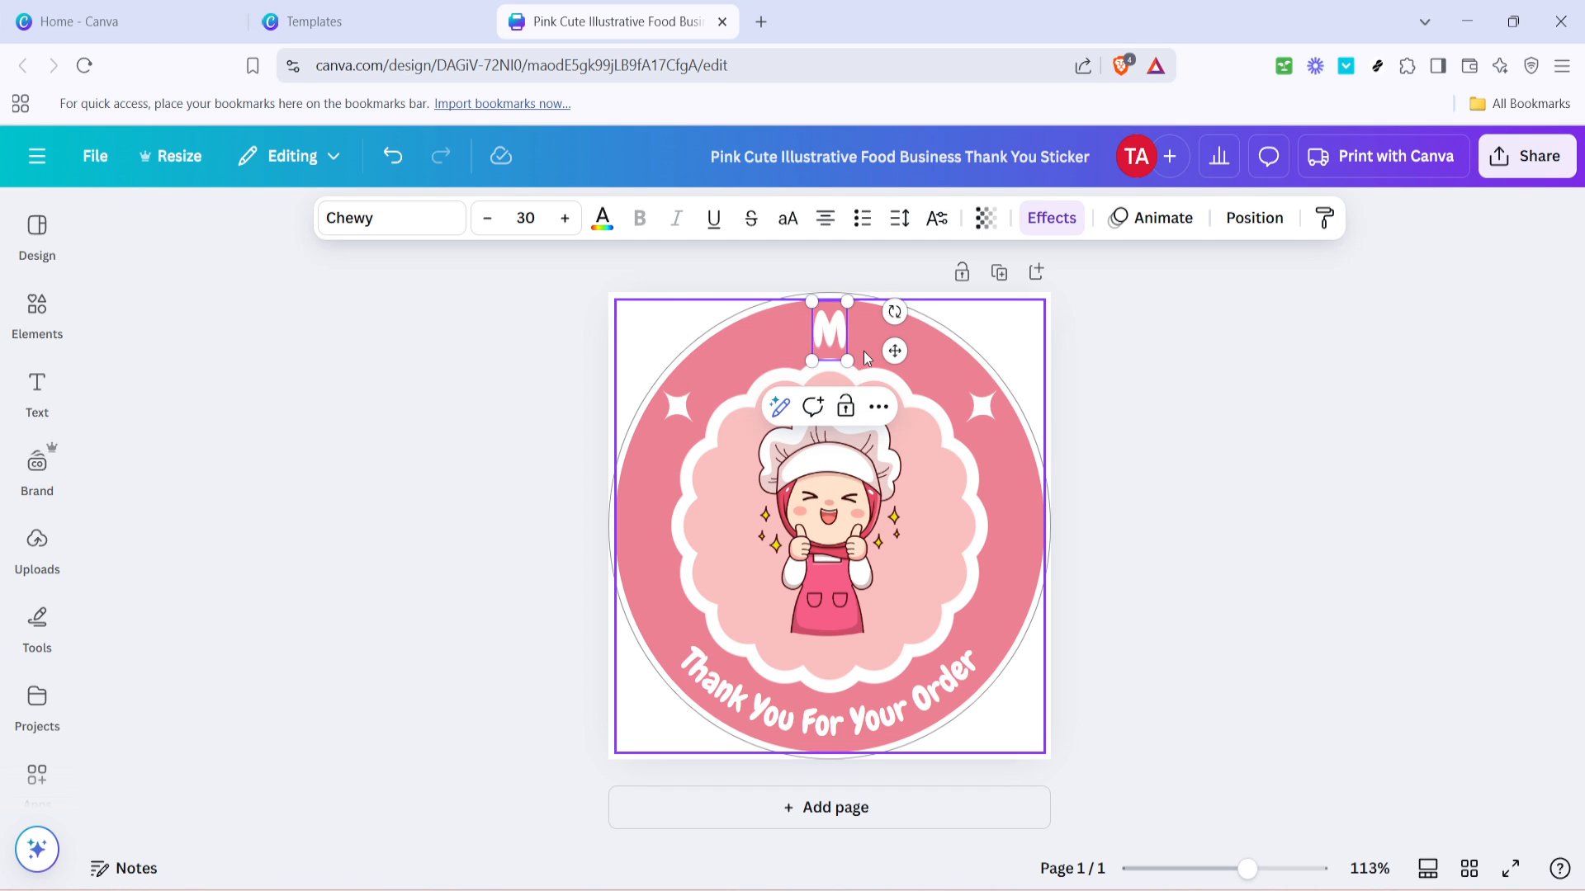
# Retype the top heading as 'My Cook' and finish editing
pyautogui.write('y')
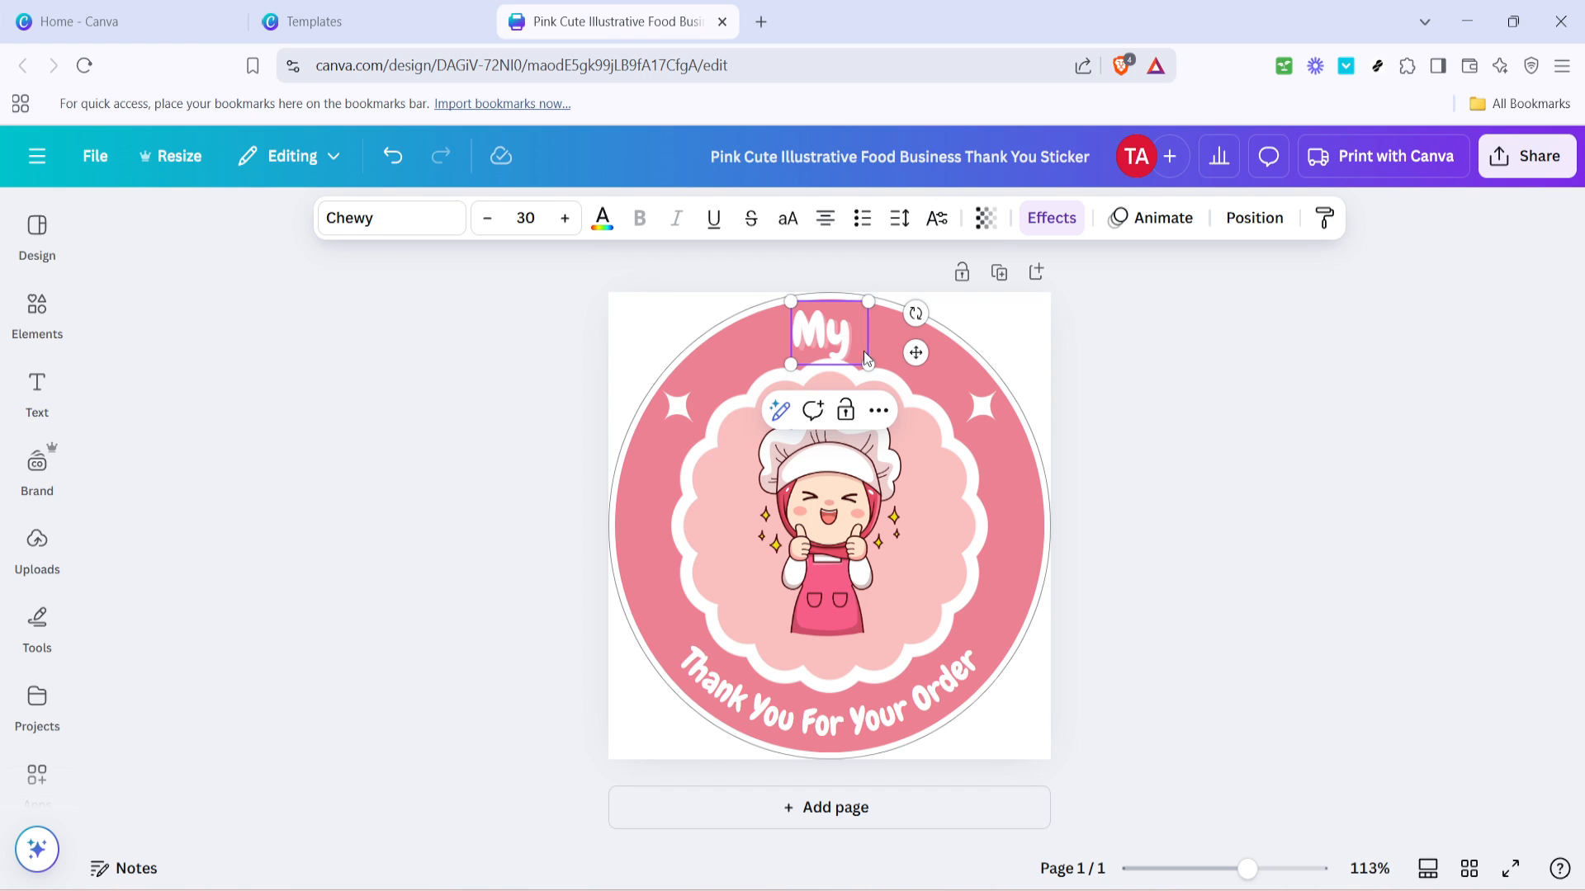
pyautogui.write('Cook')
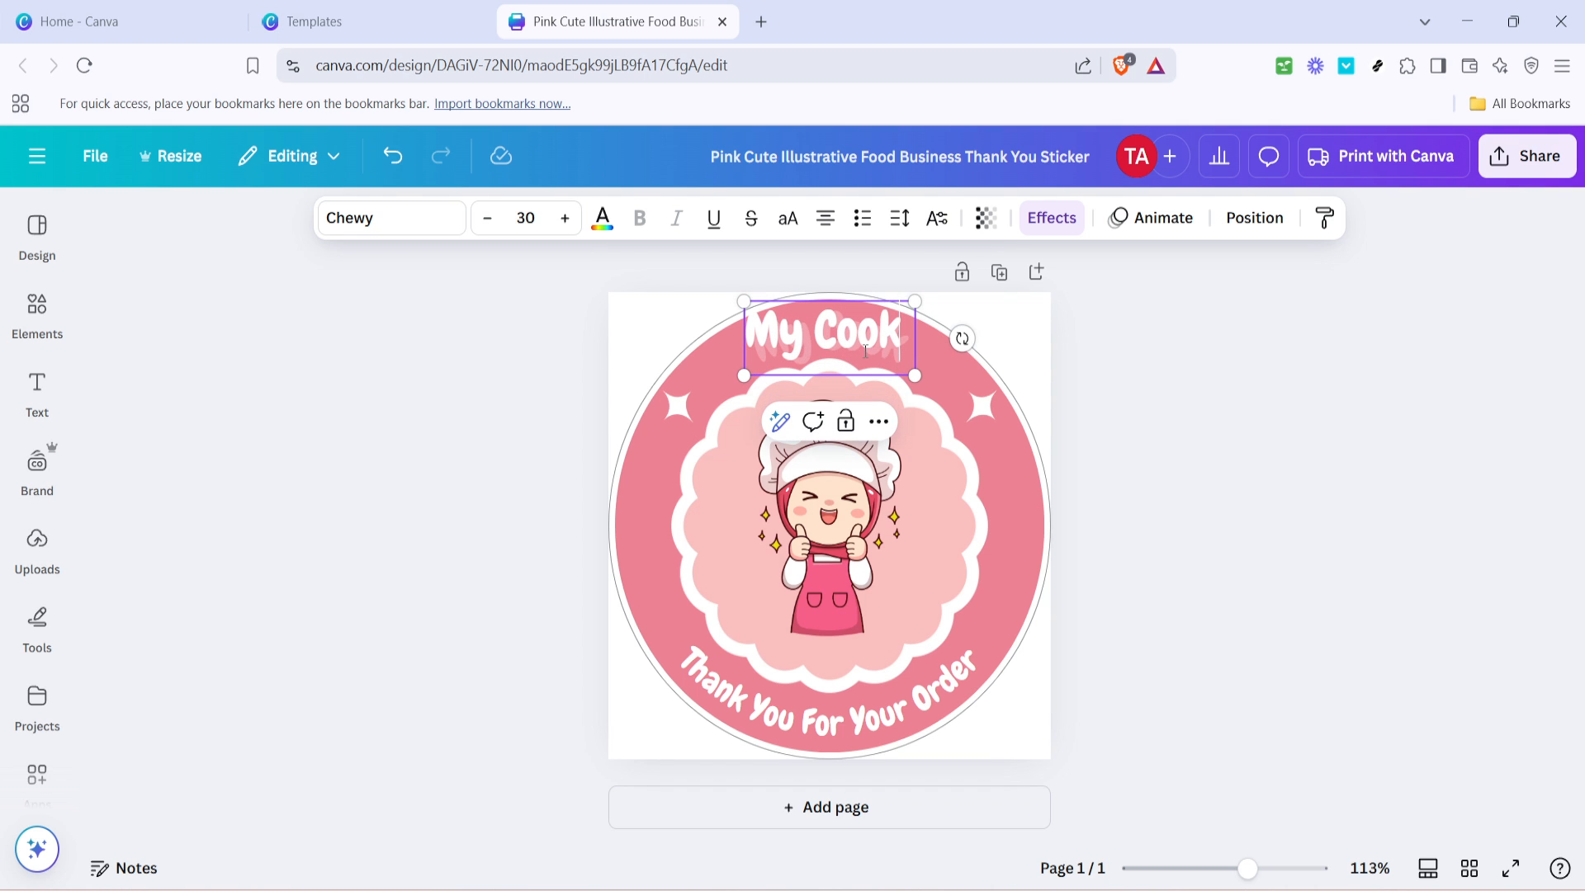
pyautogui.click(1276, 477)
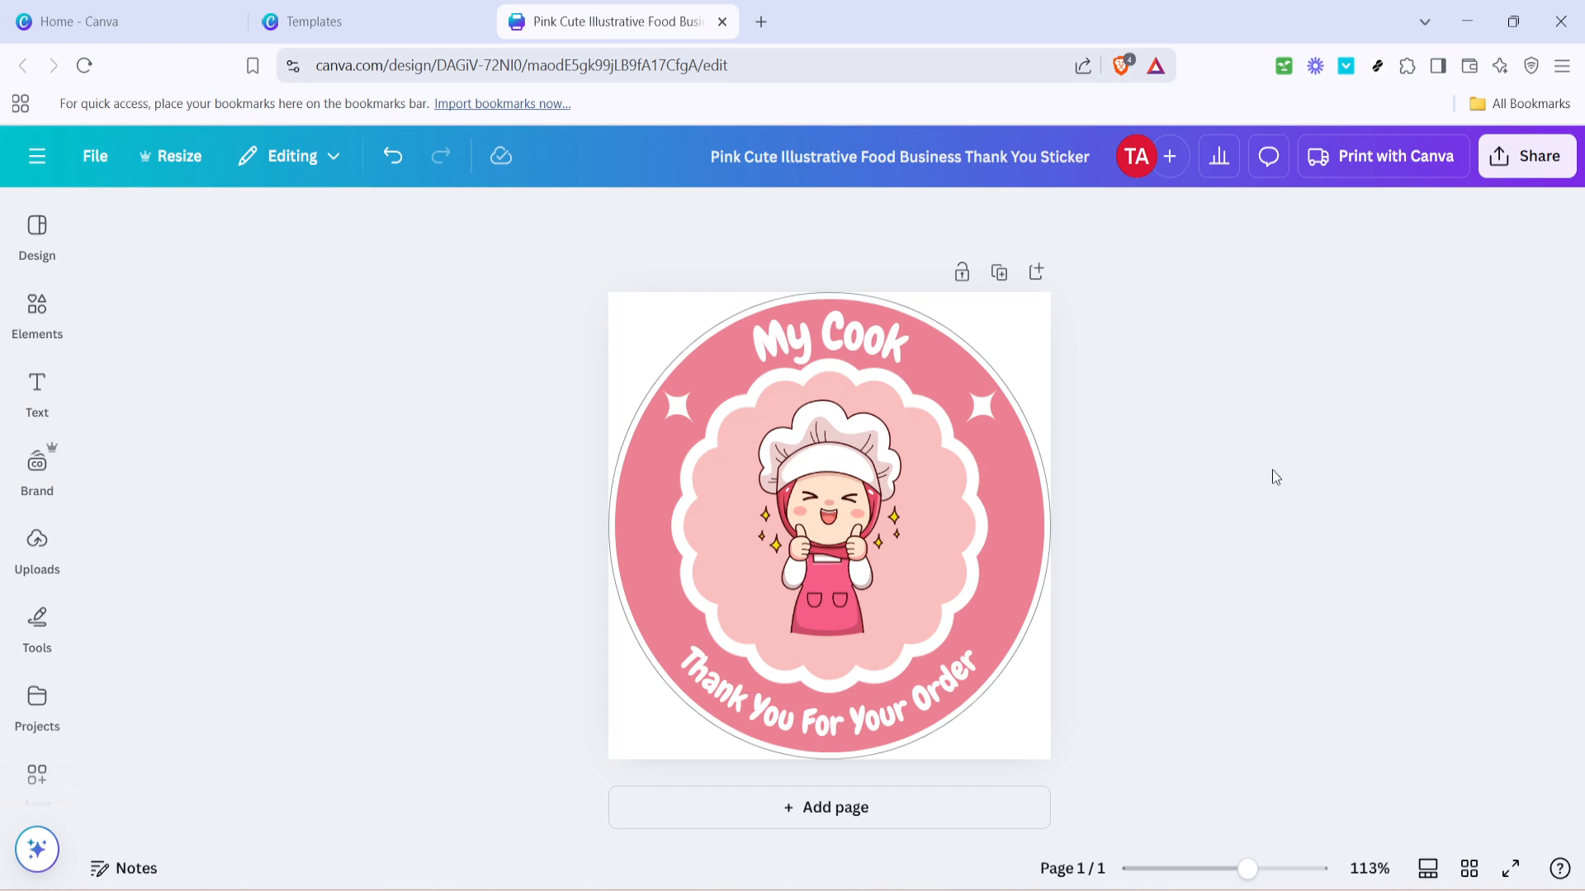
pyautogui.moveTo(1438, 515)
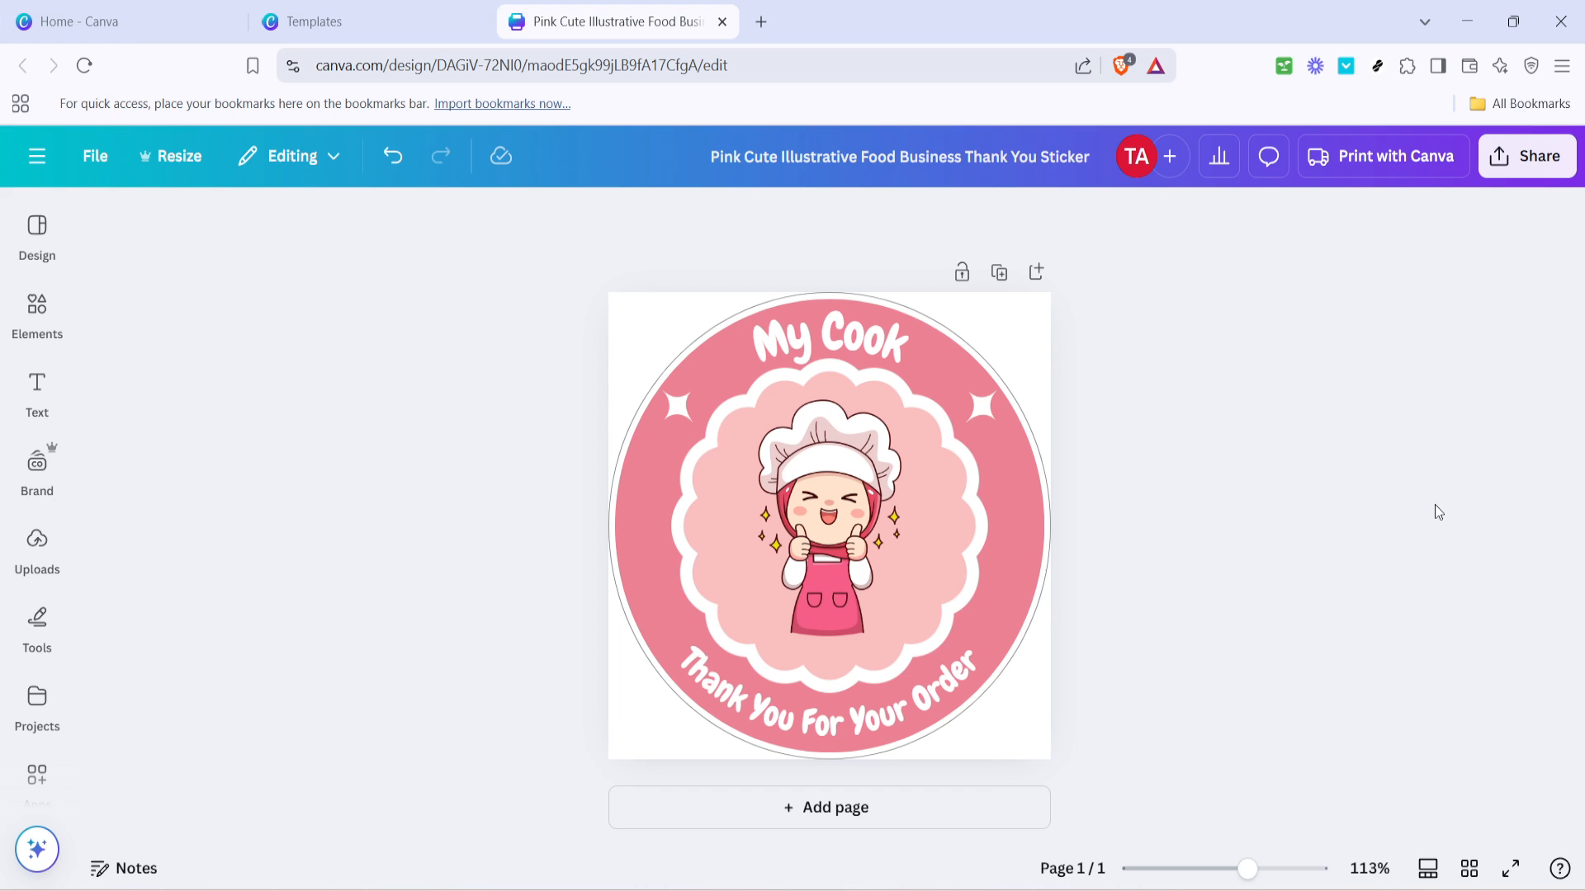
pyautogui.moveTo(1532, 246)
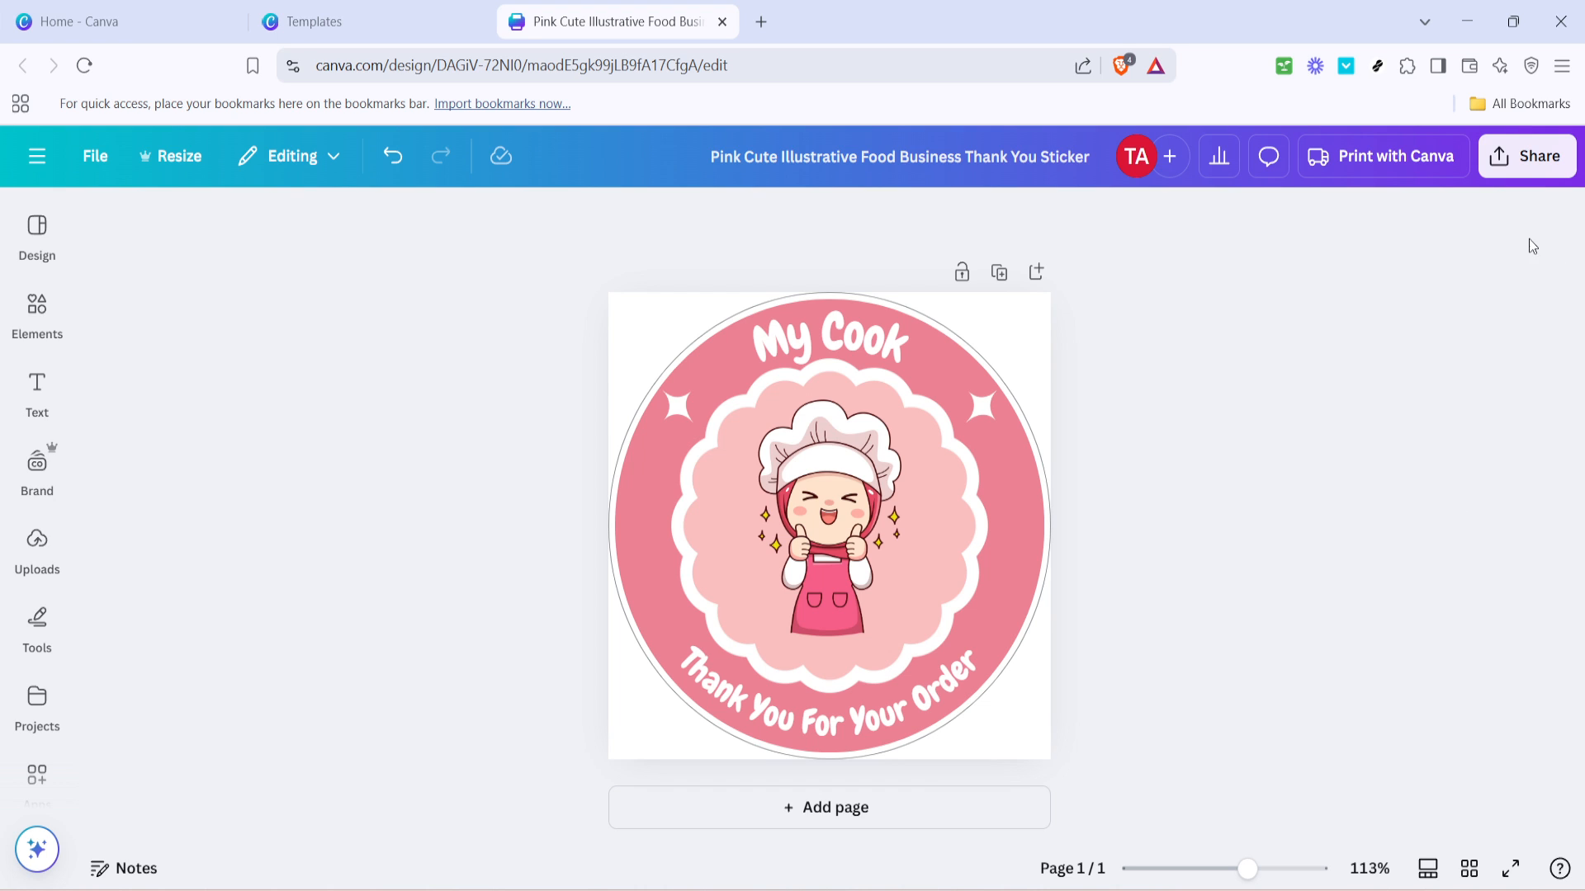
# Reach the Download settings from Share, with PNG as the suggested file type
pyautogui.click(1525, 155)
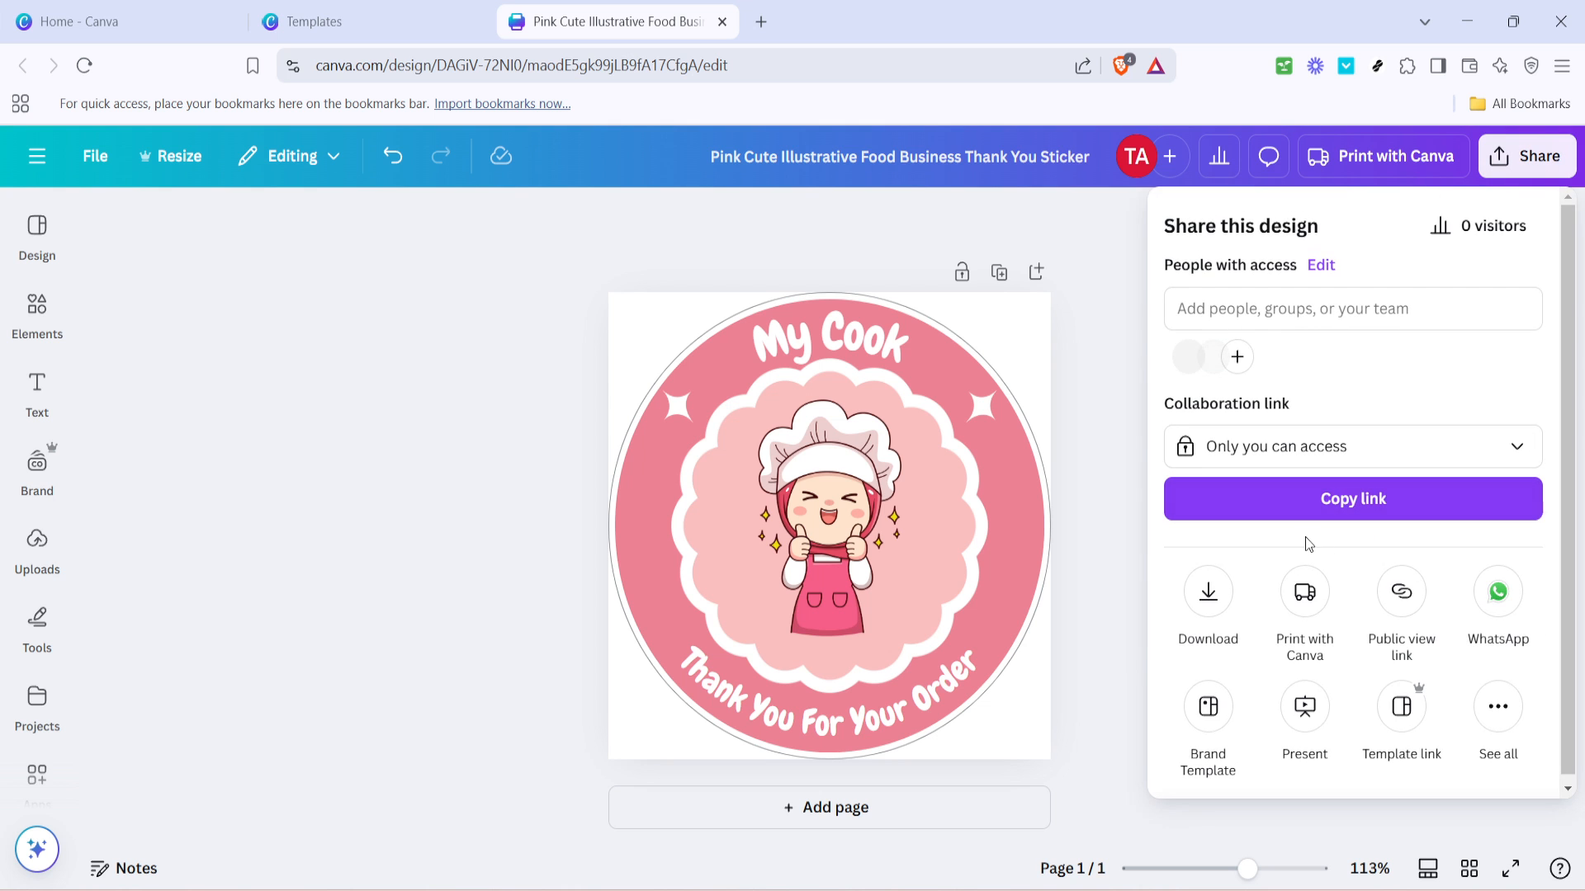
pyautogui.click(1209, 601)
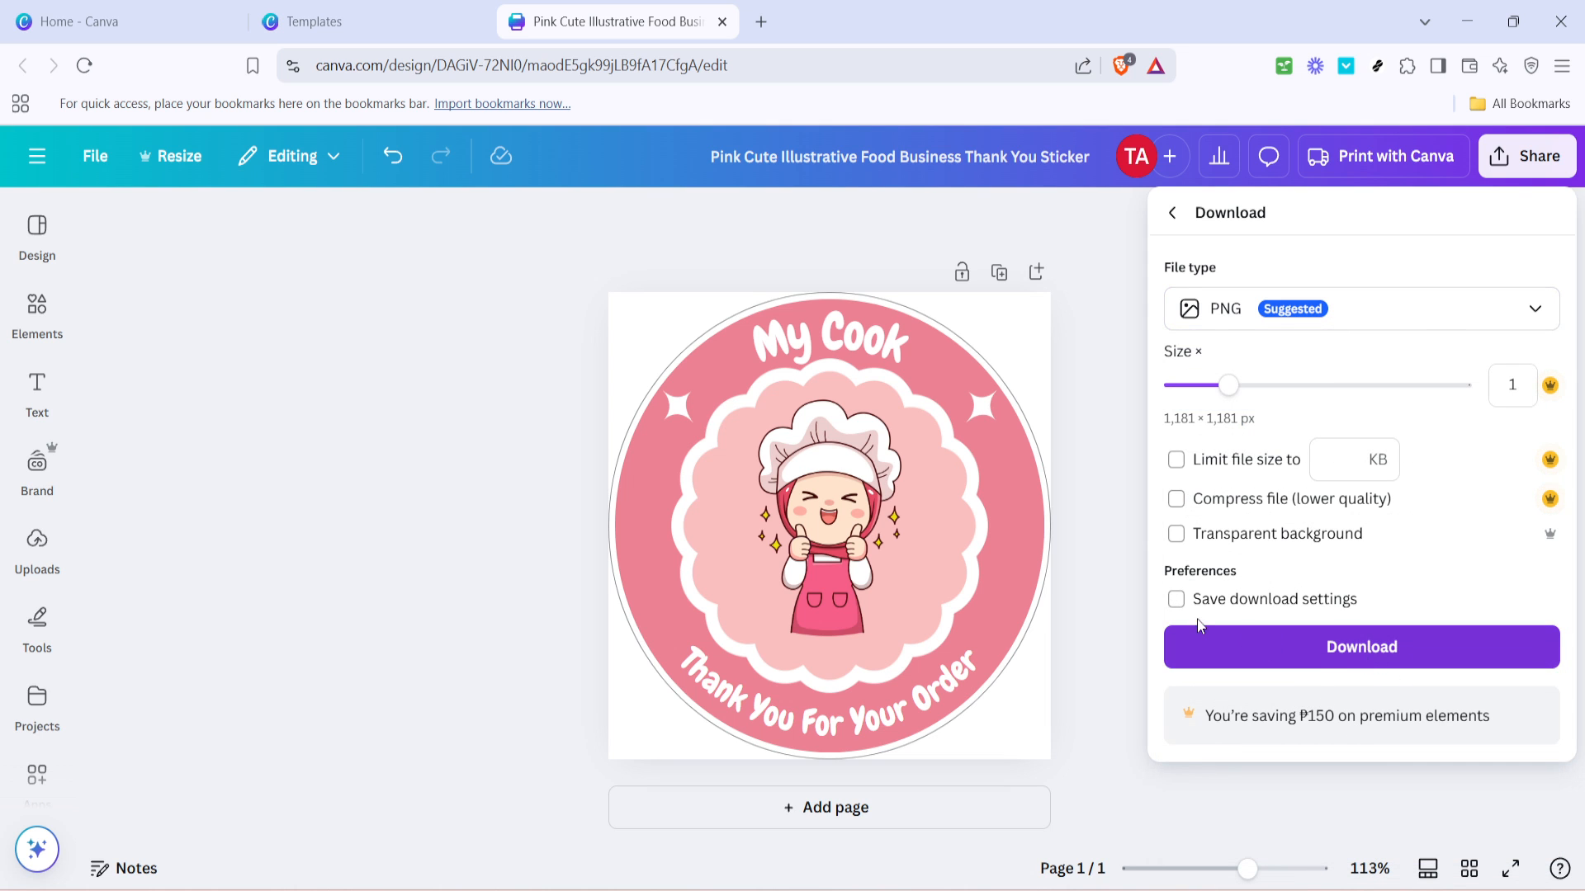
pyautogui.moveTo(1031, 659)
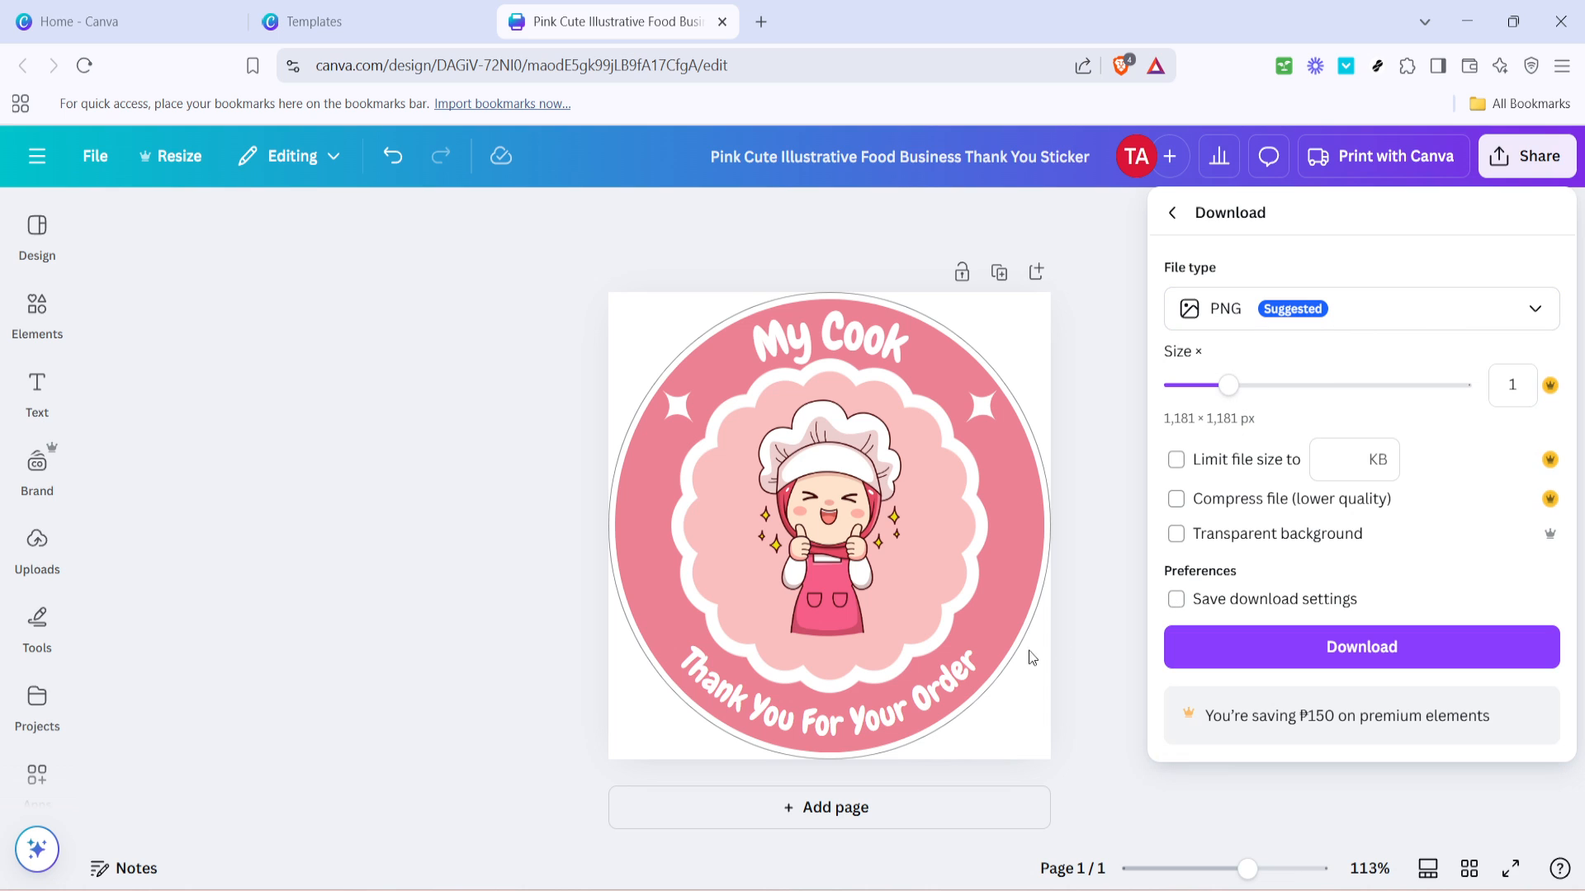
pyautogui.moveTo(989, 656)
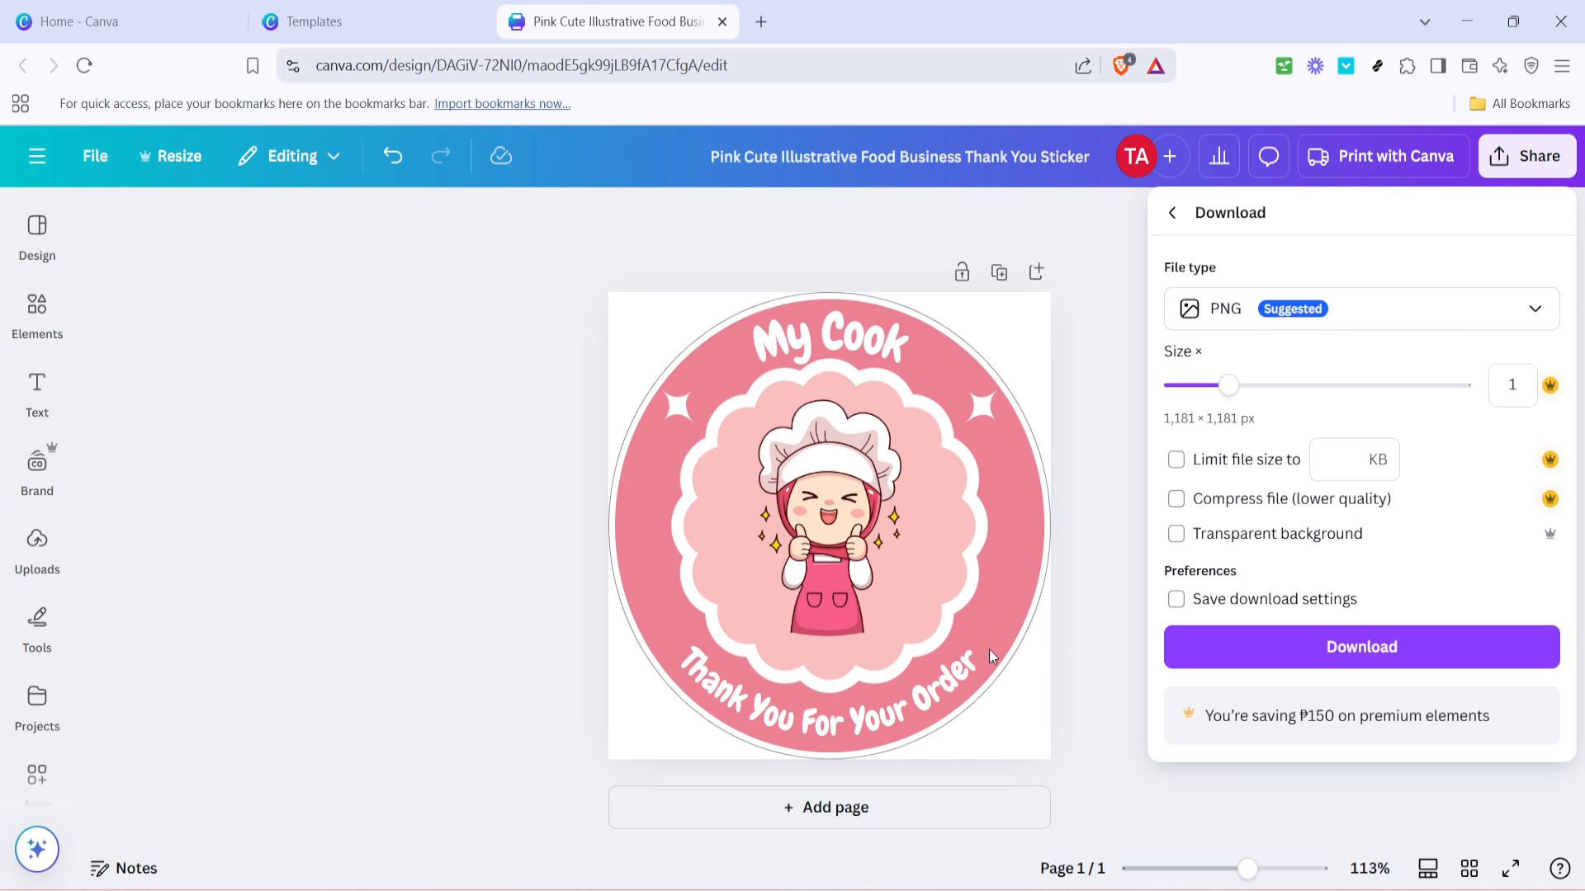